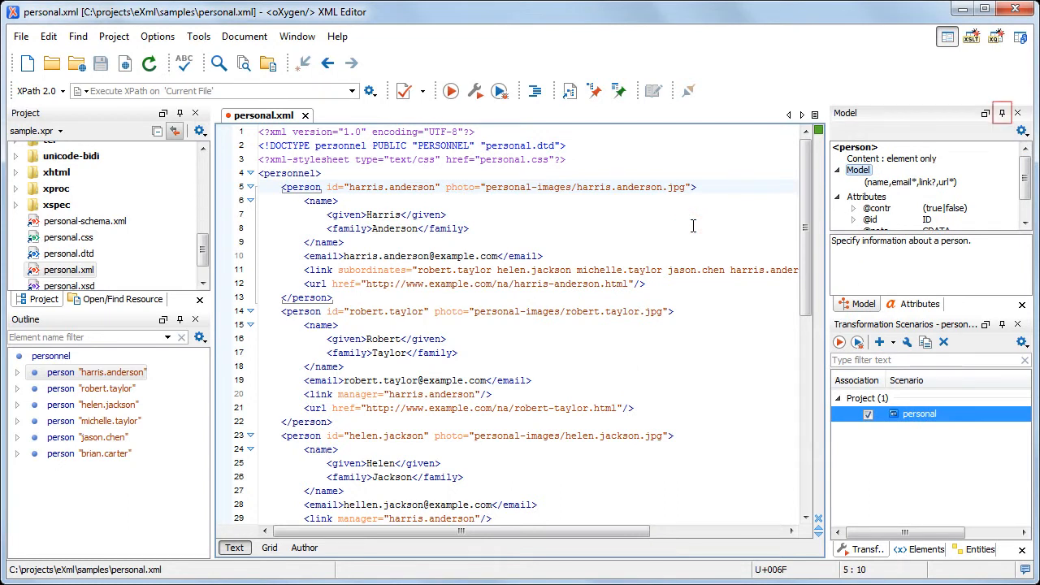
Step: Auto-hide and re-dock the Model view, then close the Model and Attributes views
click(1018, 113)
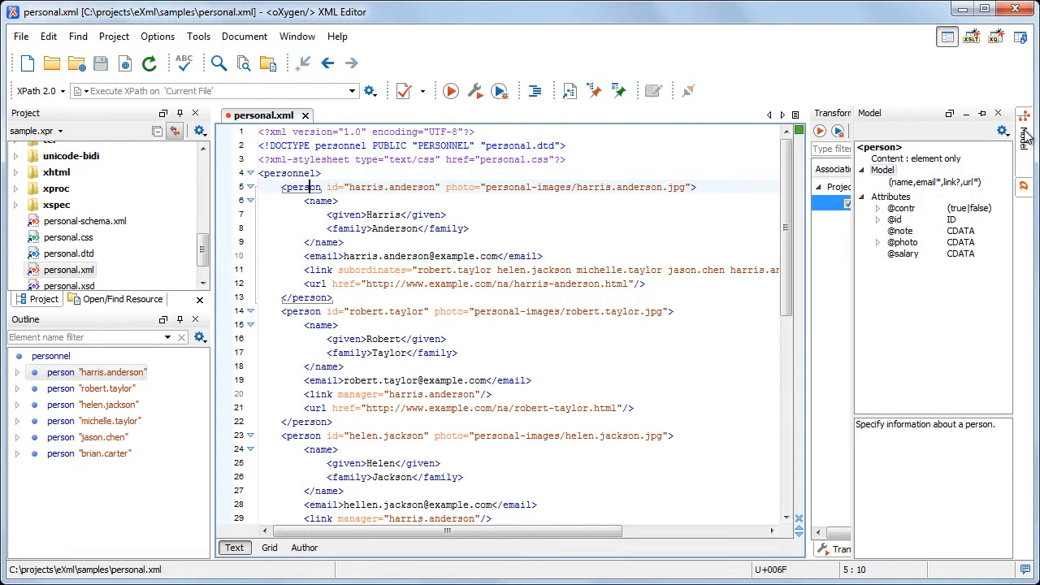
click(983, 113)
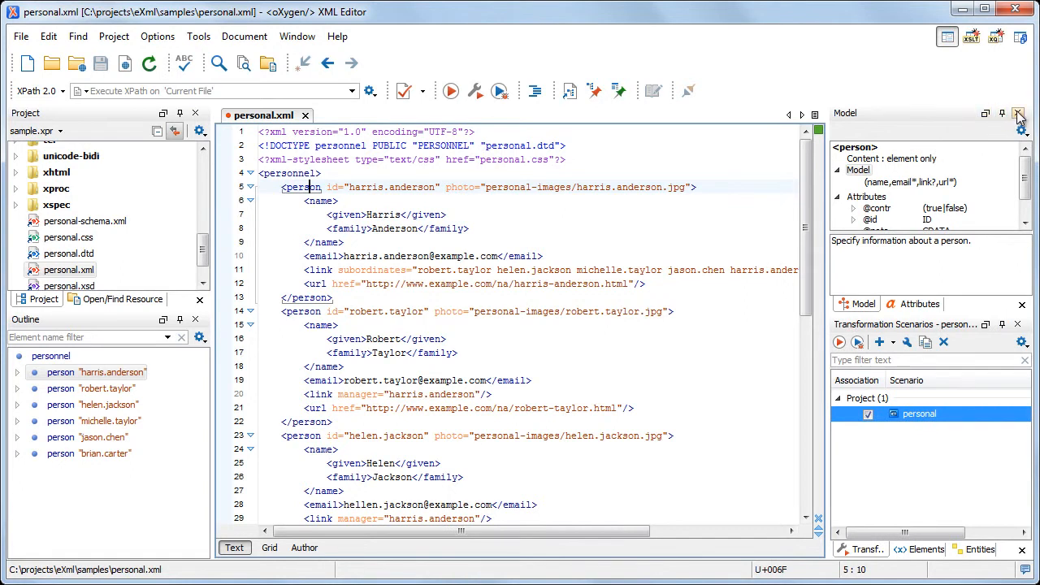
click(918, 303)
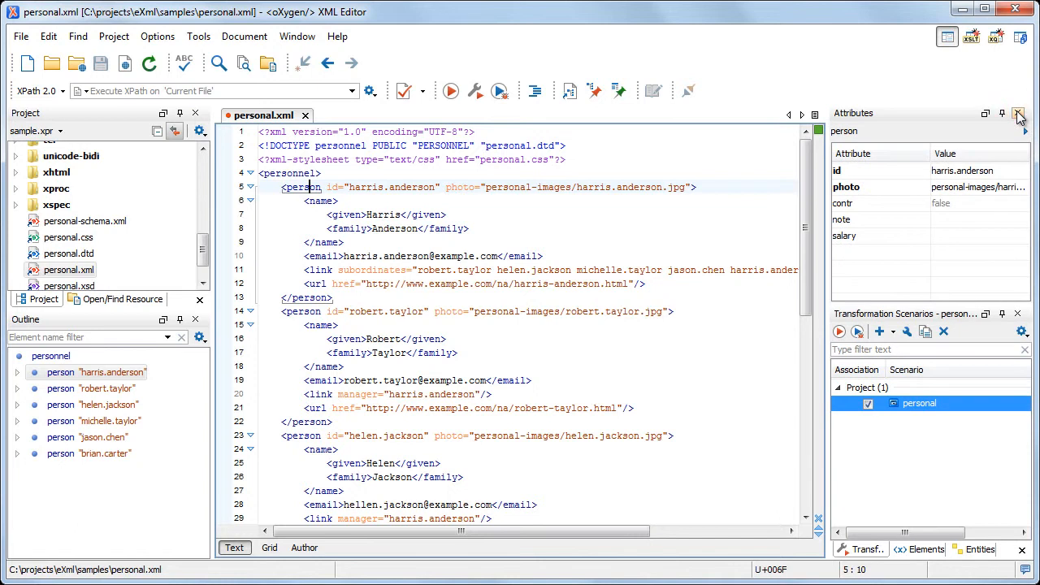
click(869, 549)
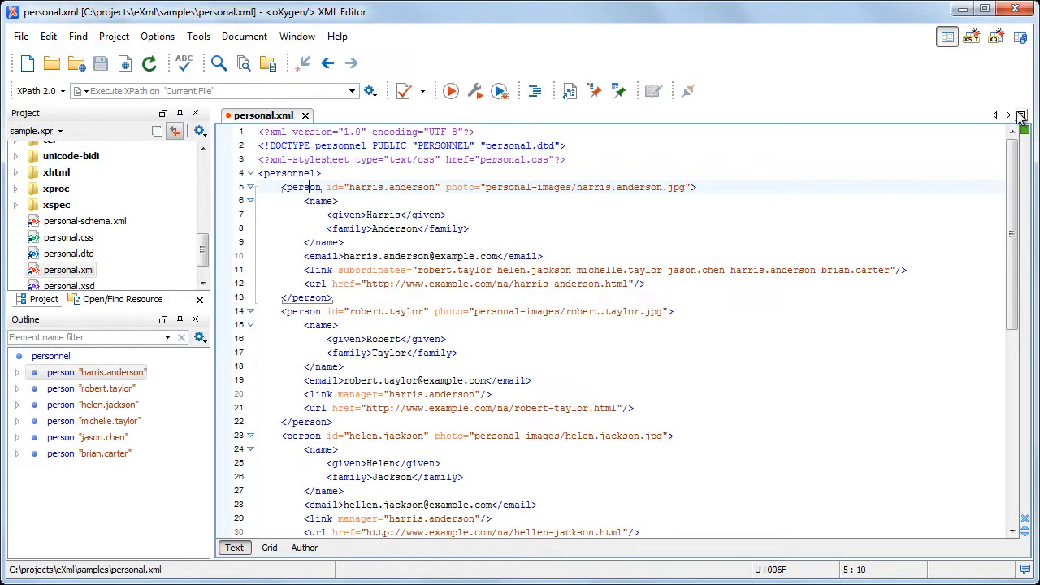
Step: Reopen the Attributes and Model views from Window > Show View
click(296, 36)
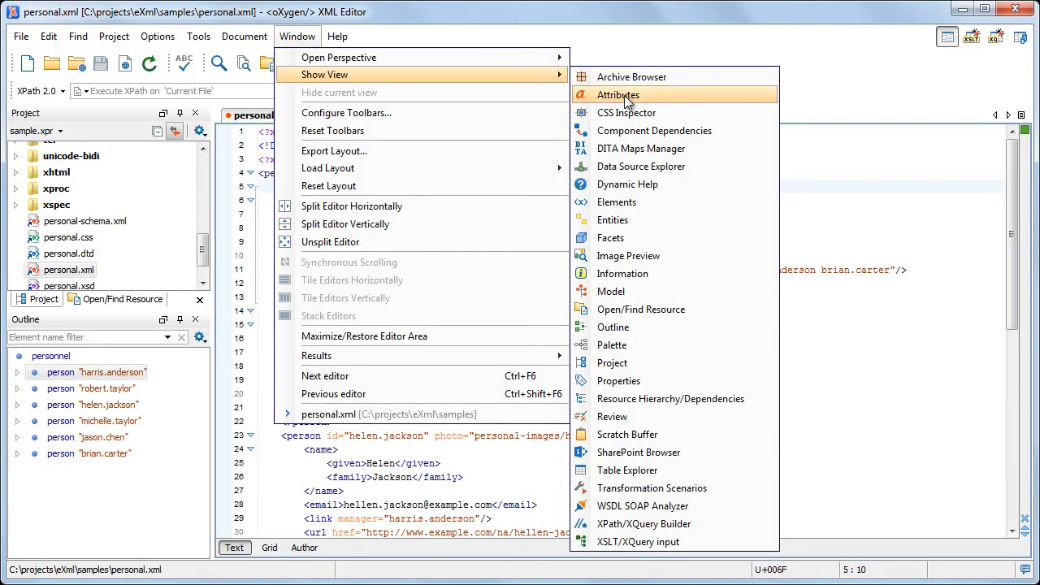
click(617, 95)
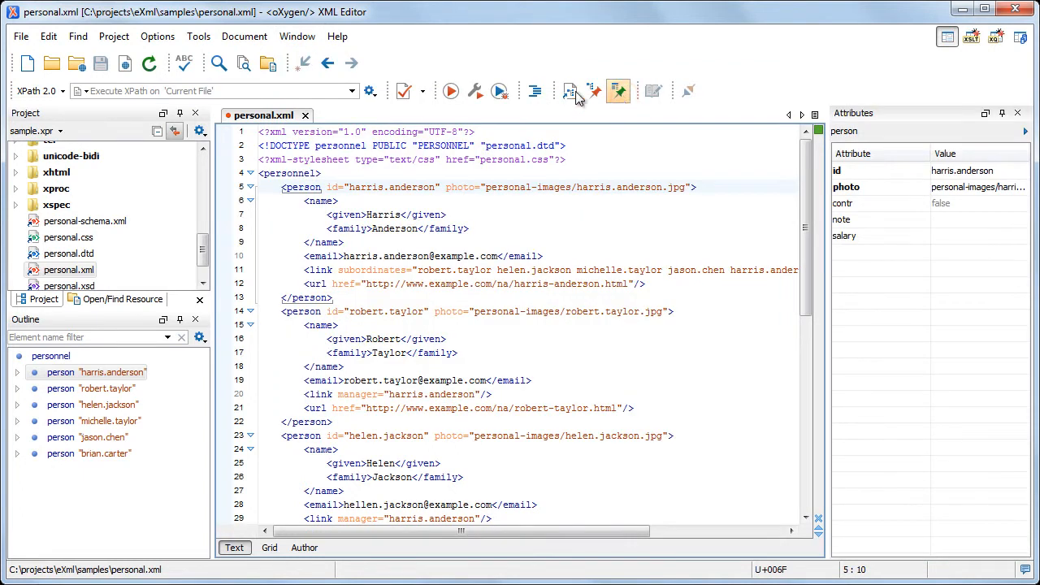
click(297, 37)
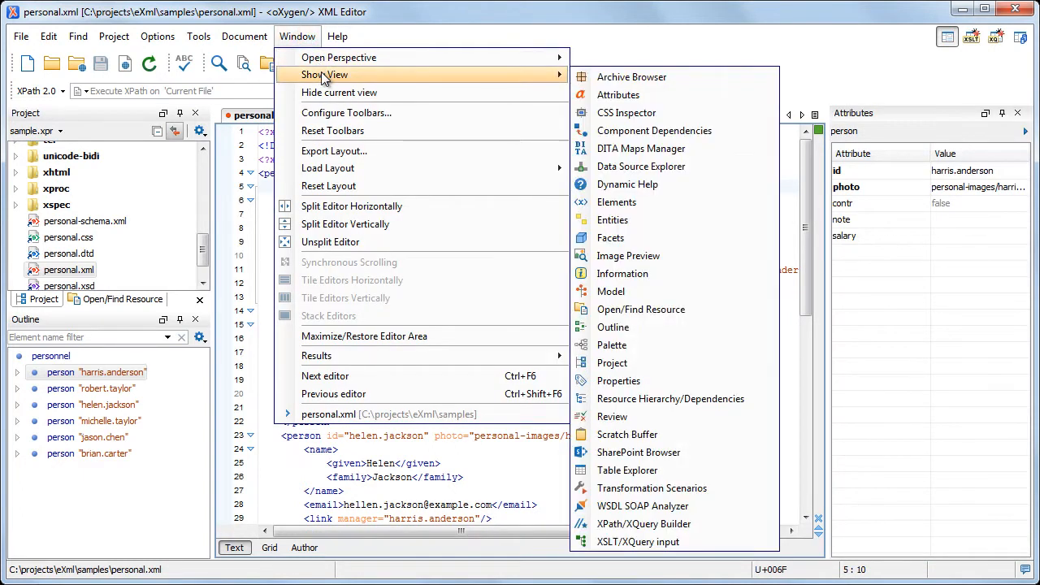
mouse_move(610, 237)
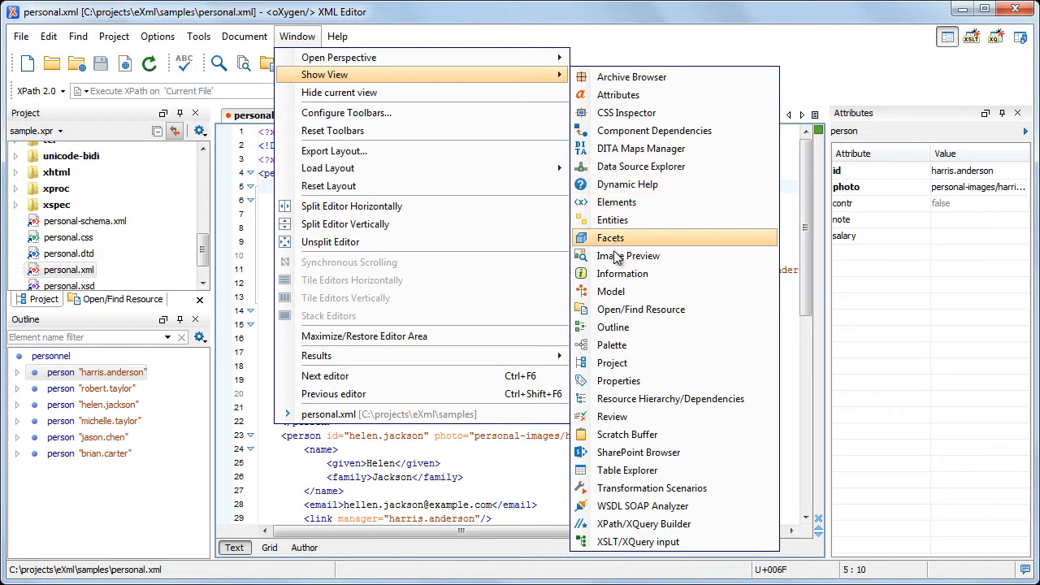
click(610, 291)
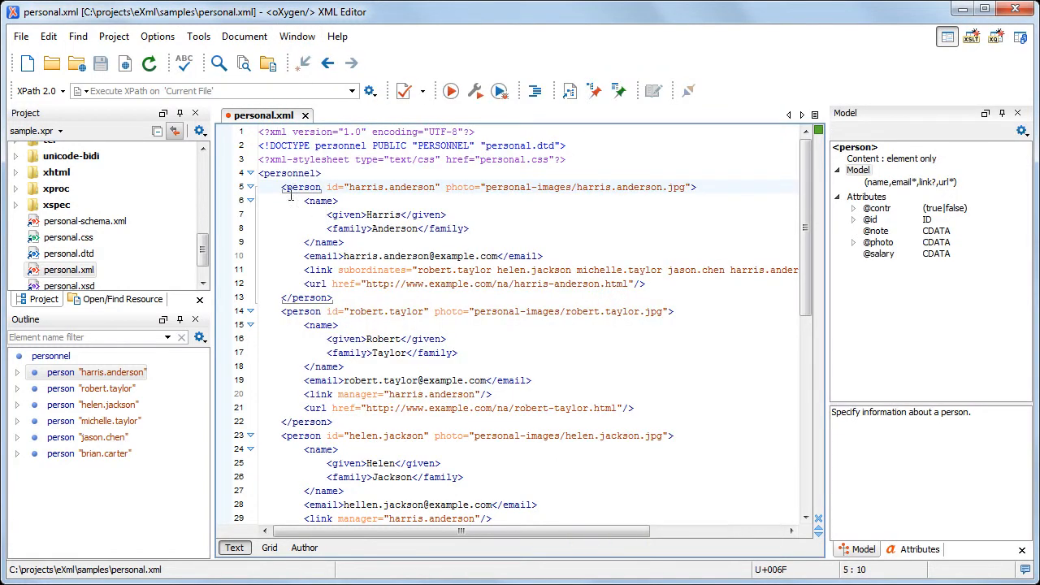
Step: Minimize the Project view to the side, then close it
click(183, 113)
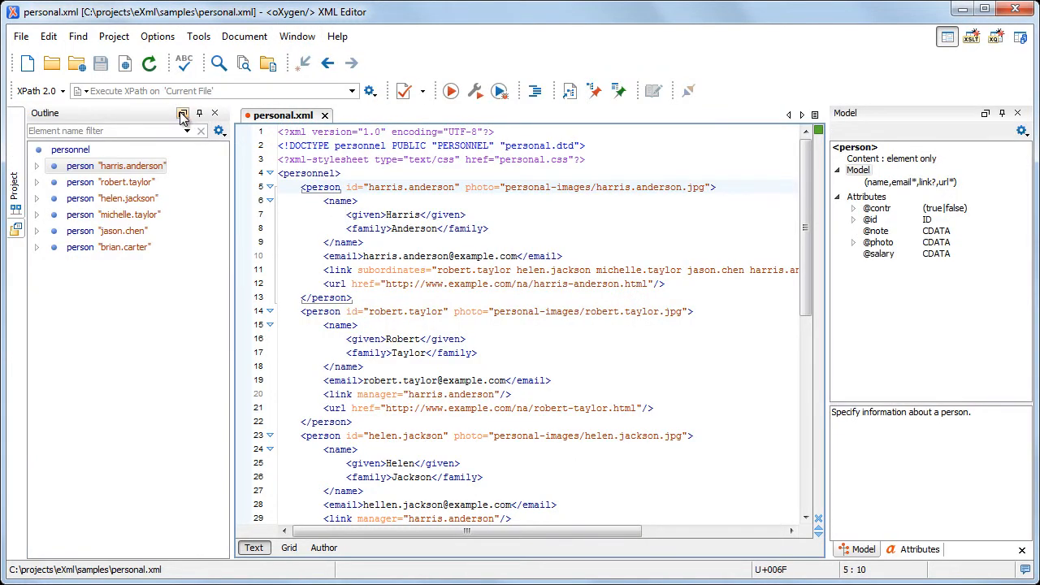
click(182, 113)
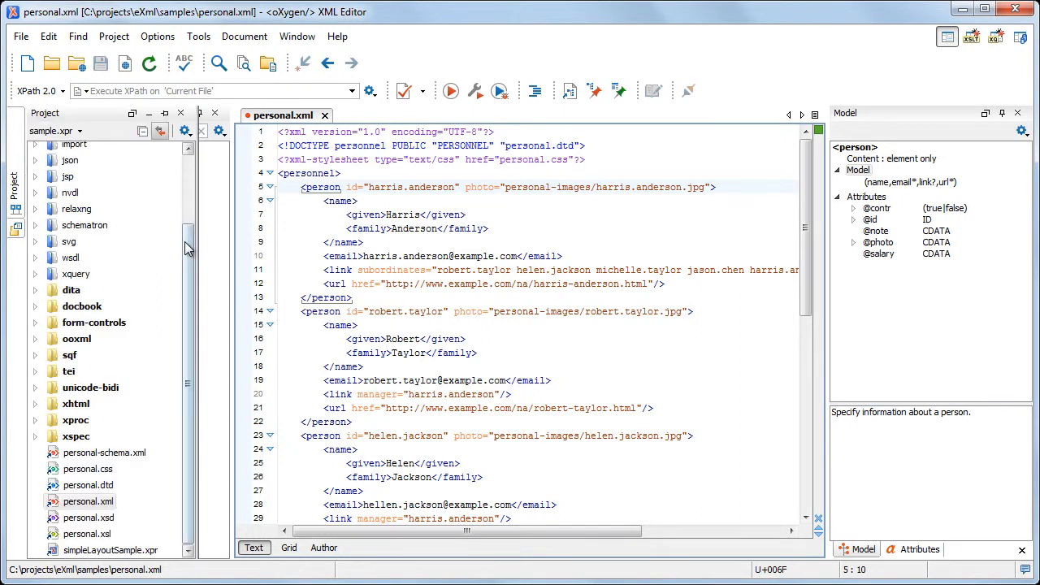
scroll(up, 3)
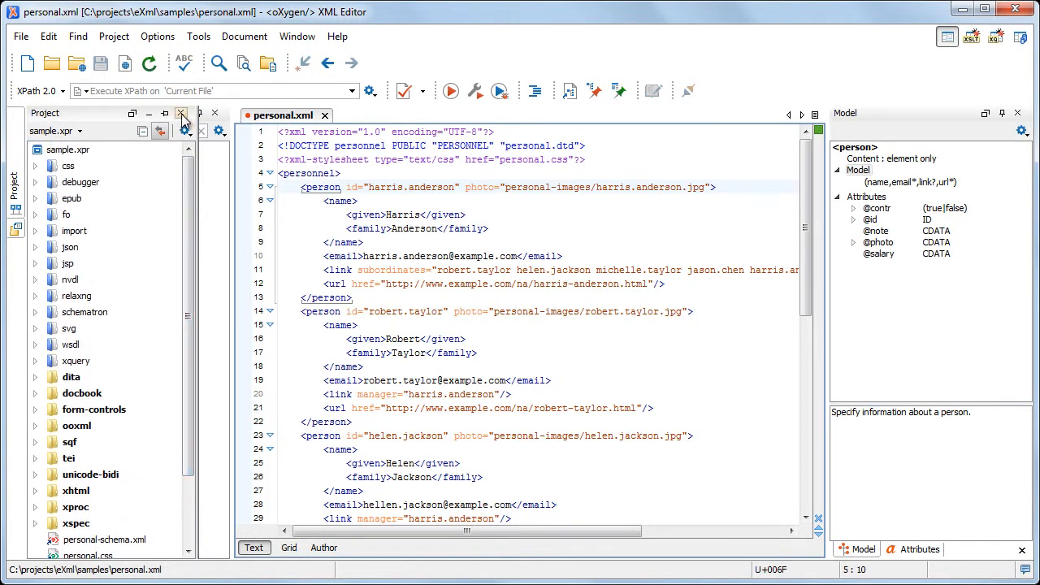
click(183, 113)
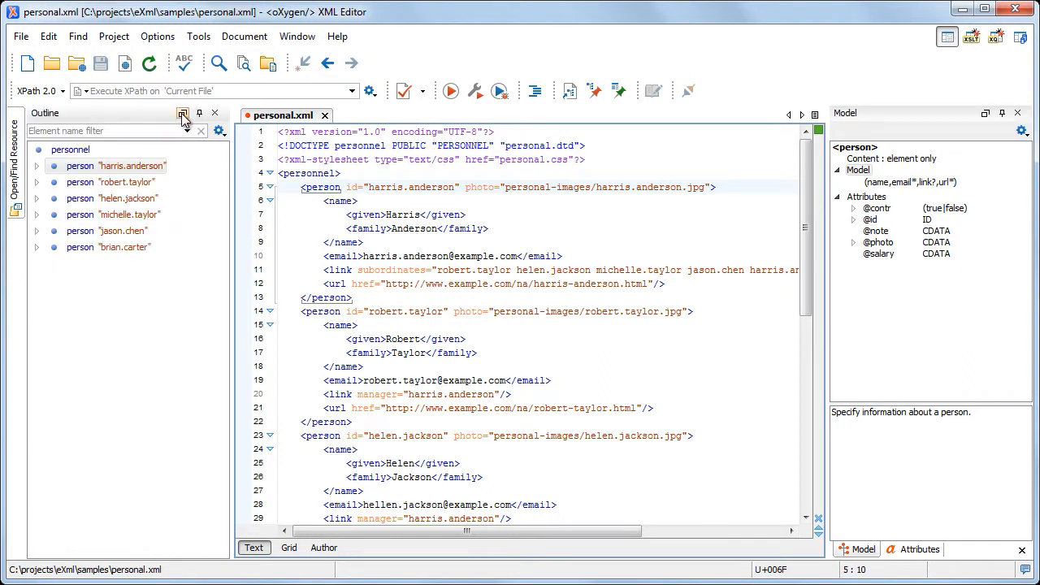
click(297, 36)
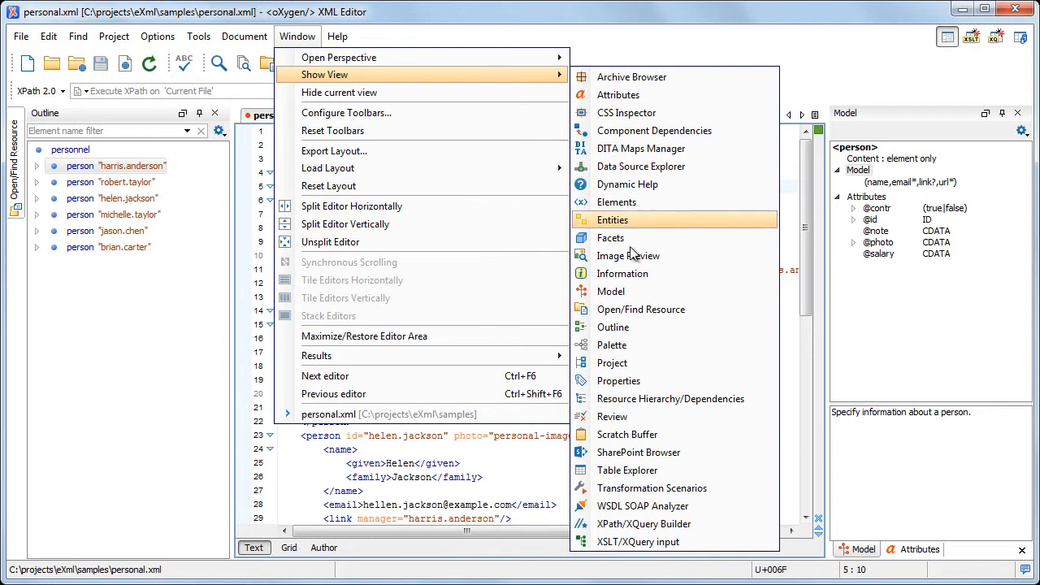
mouse_move(325, 376)
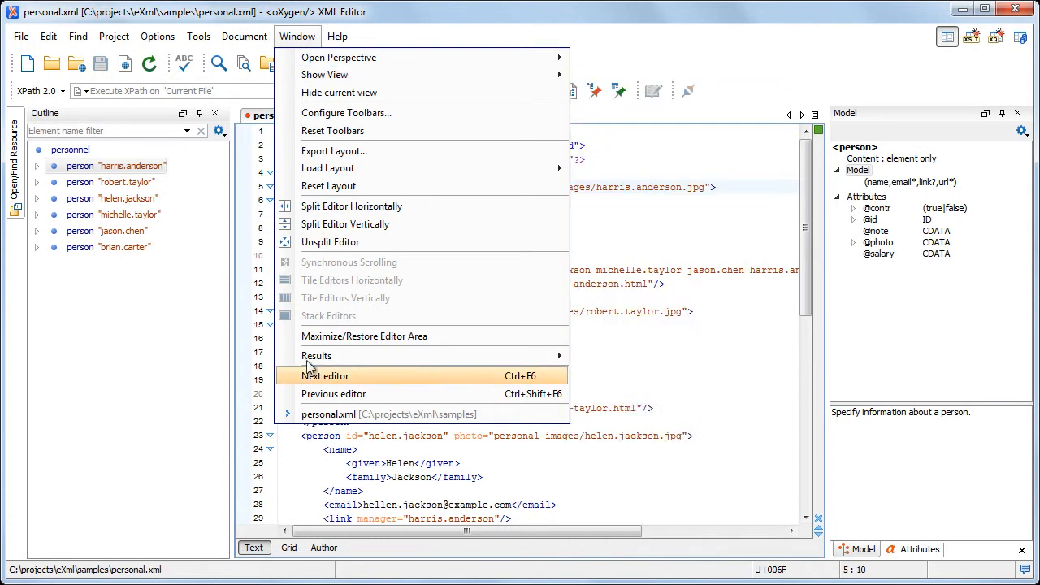
click(114, 36)
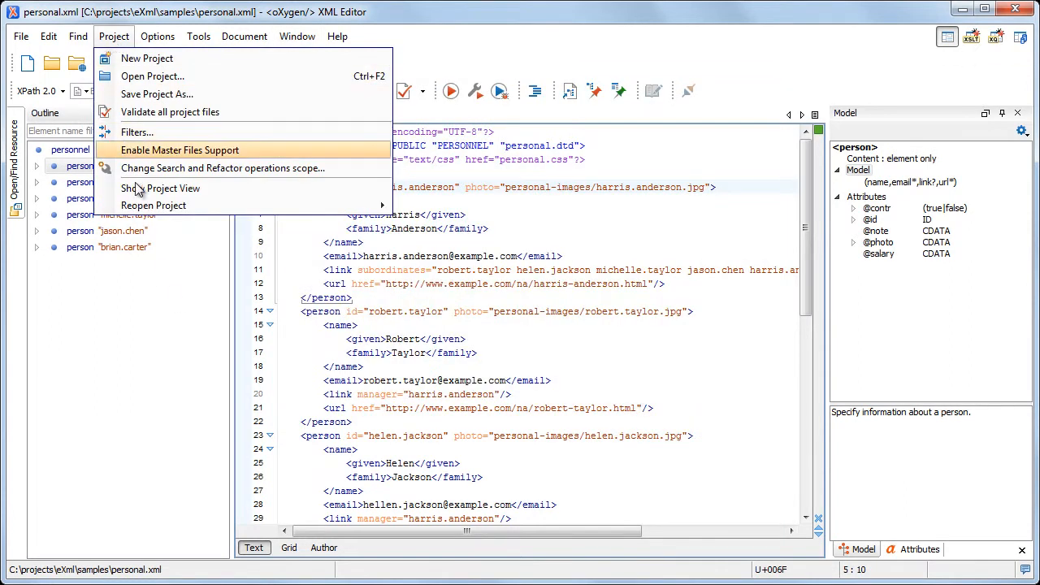
Step: Restore the Project view with Project > Show Project View
click(160, 189)
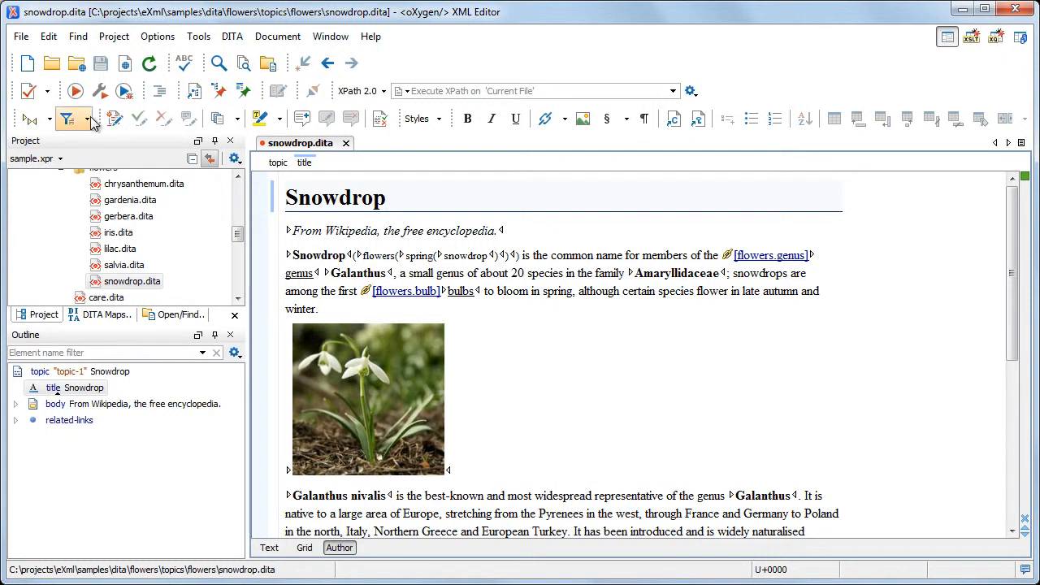
Step: In Configure Toolbars, untick Spelling and another toolbar, and tick Author Styles > Inspect Styles
click(87, 119)
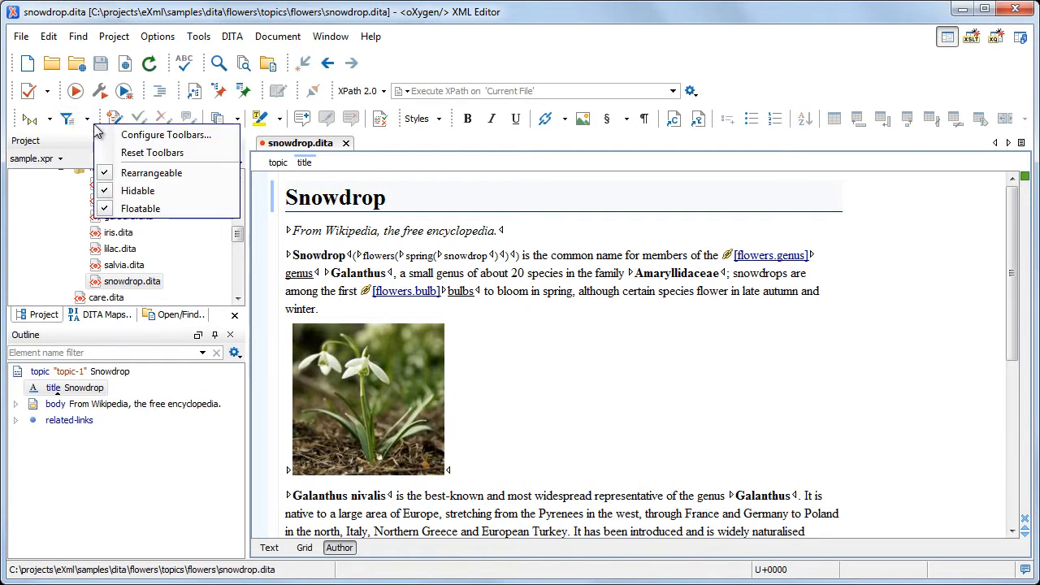
mouse_move(166, 135)
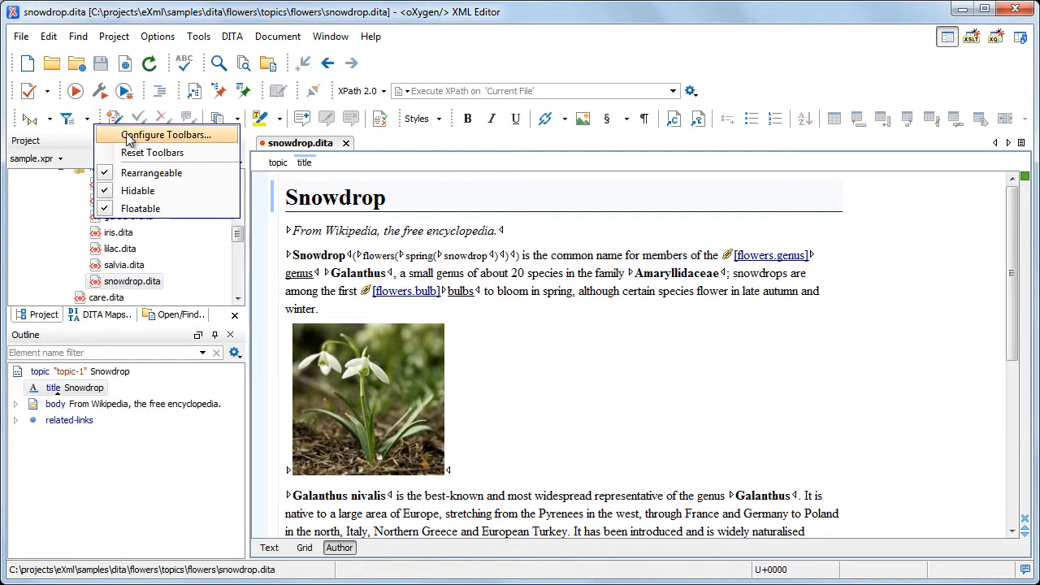
click(166, 135)
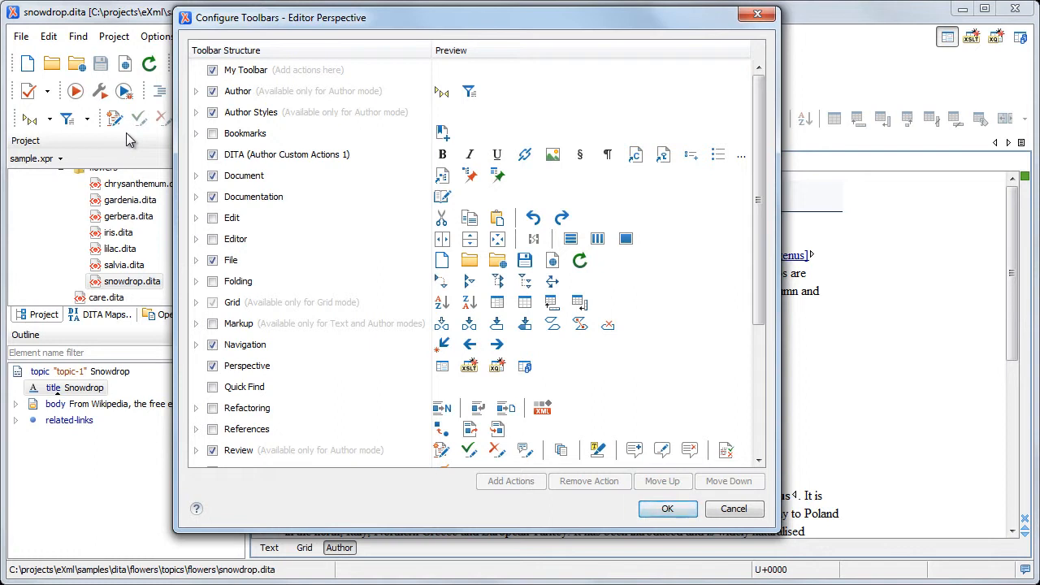
click(244, 176)
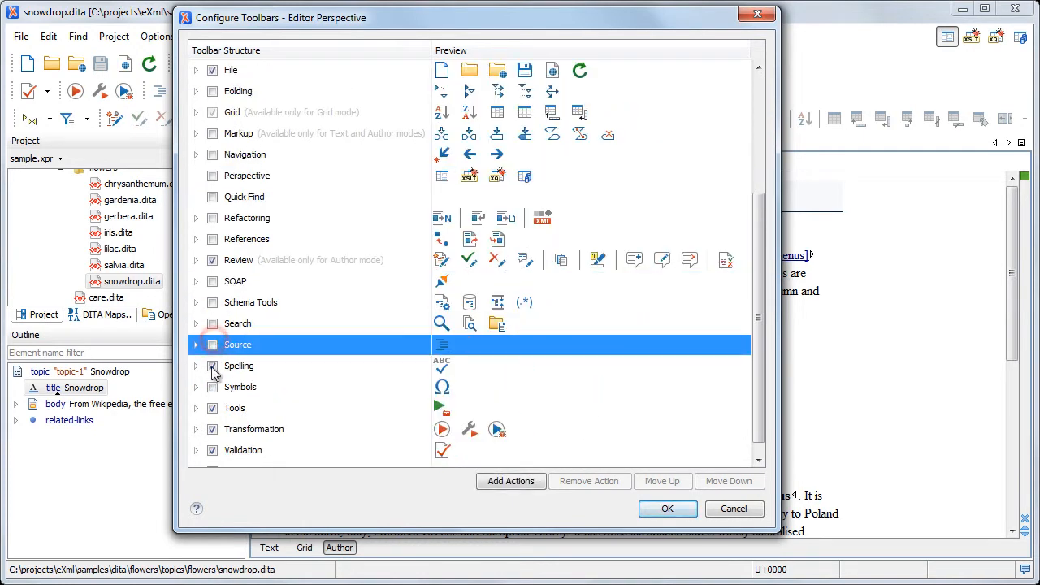
click(254, 429)
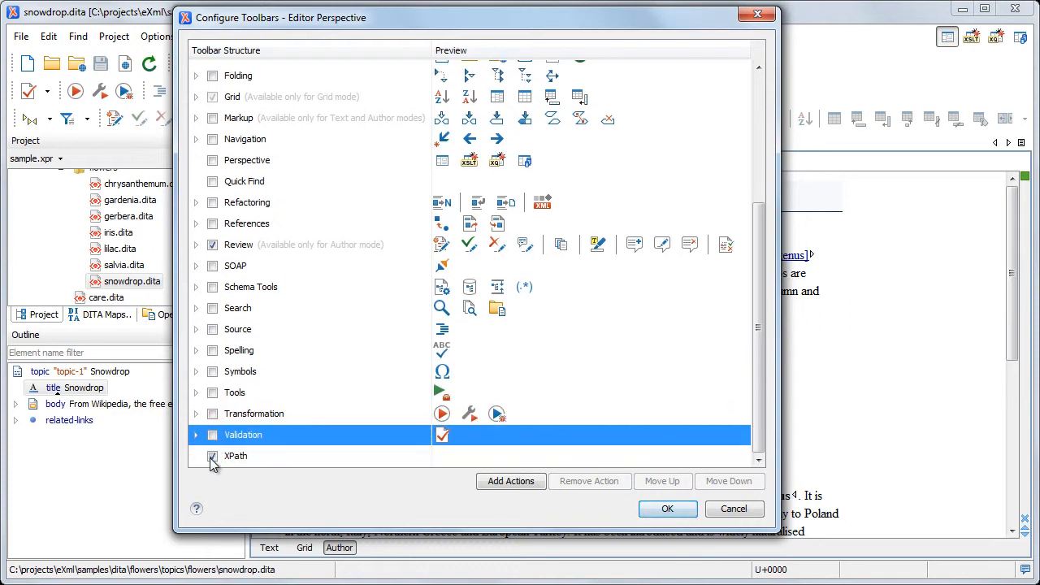
scroll(up, 3)
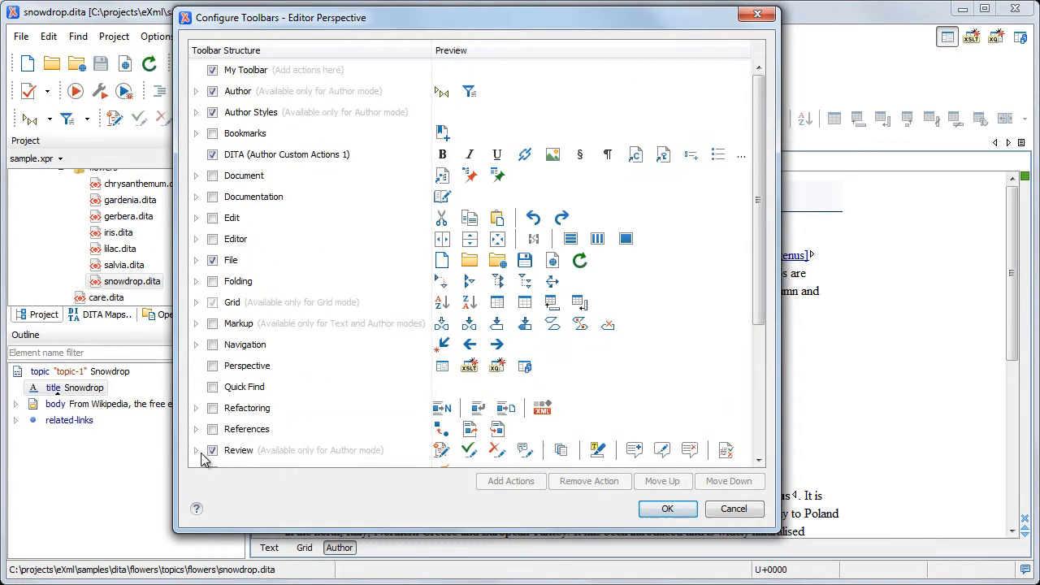
click(196, 112)
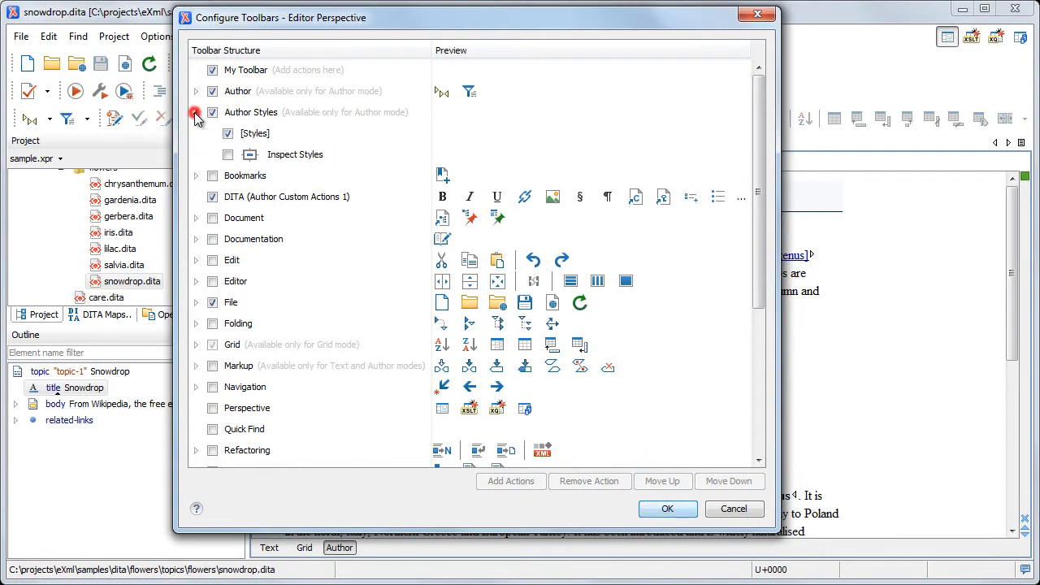
click(229, 154)
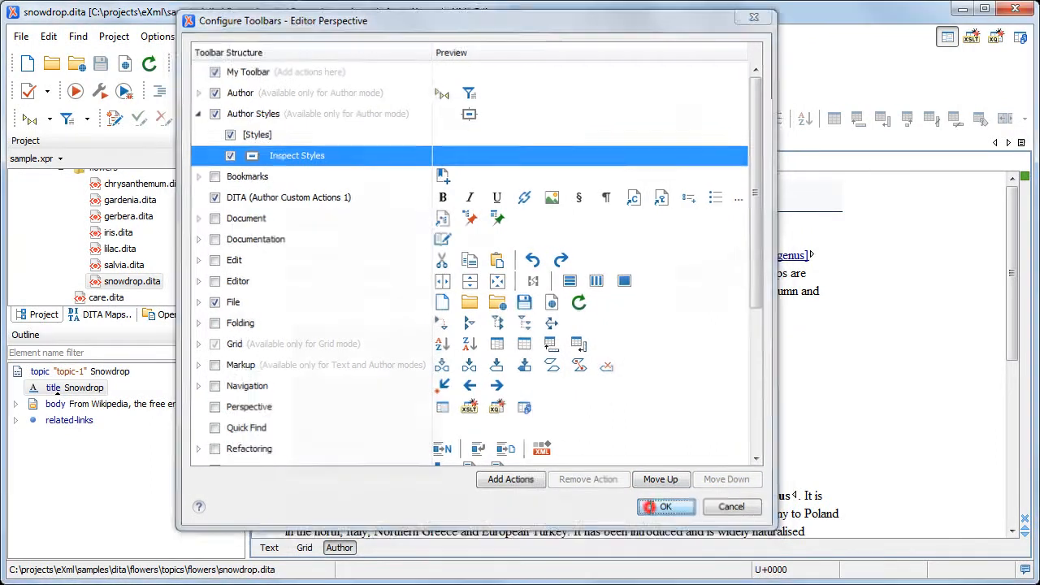
Step: Apply the toolbar configuration, then hide the File toolbar from its context menu
click(665, 506)
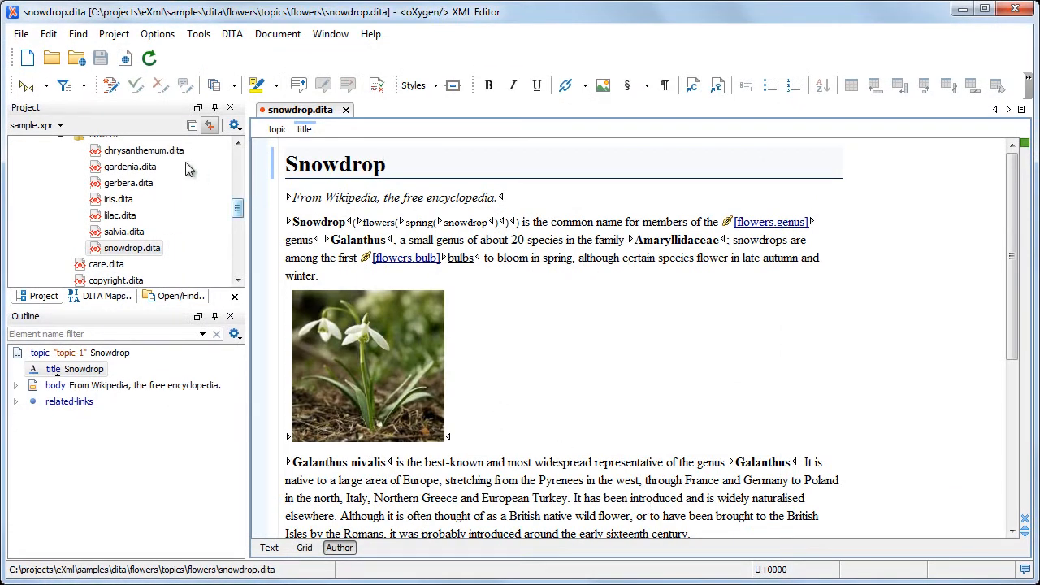
right_click(171, 69)
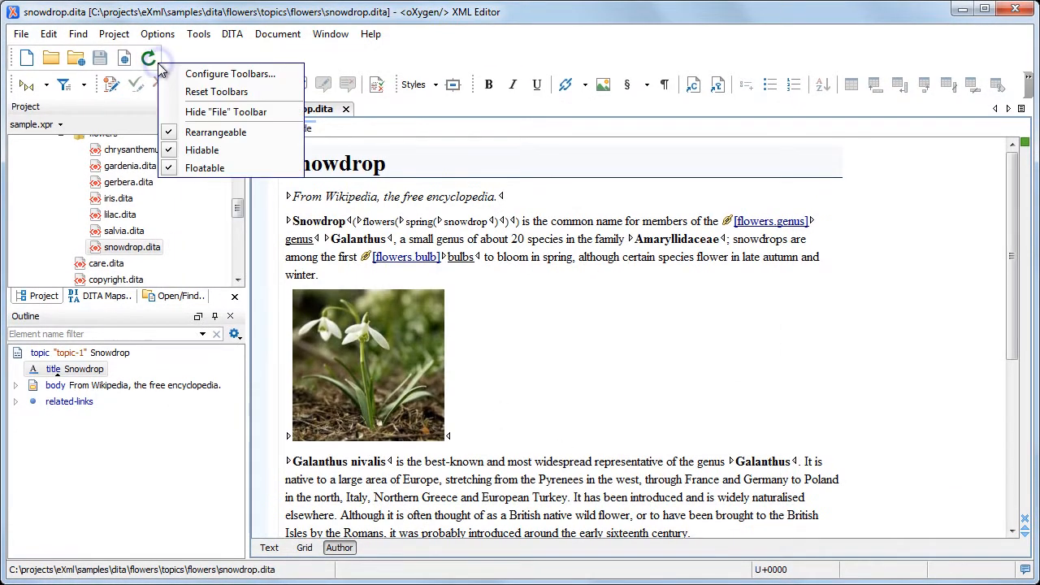
mouse_move(226, 111)
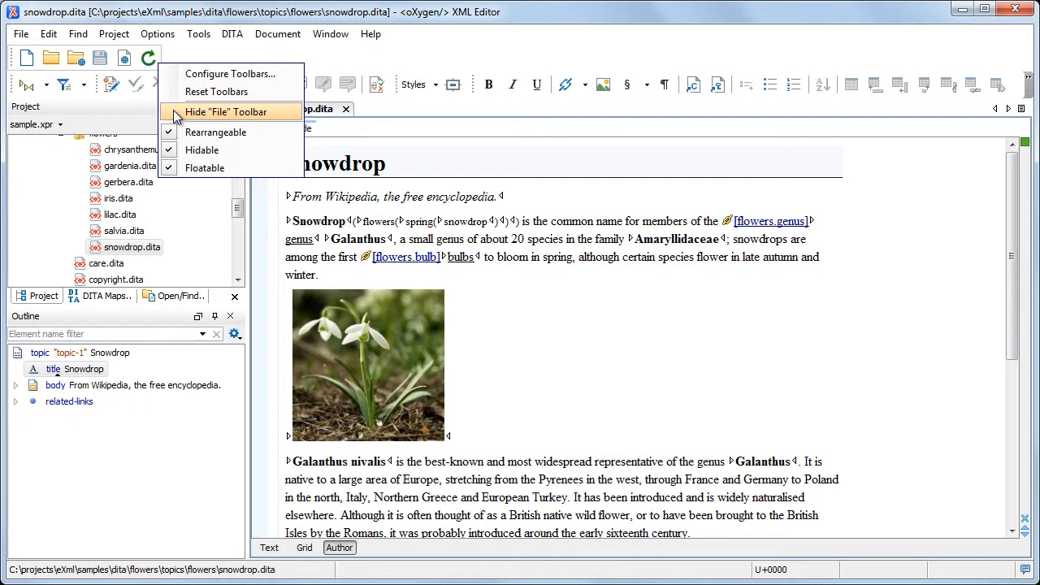
click(225, 111)
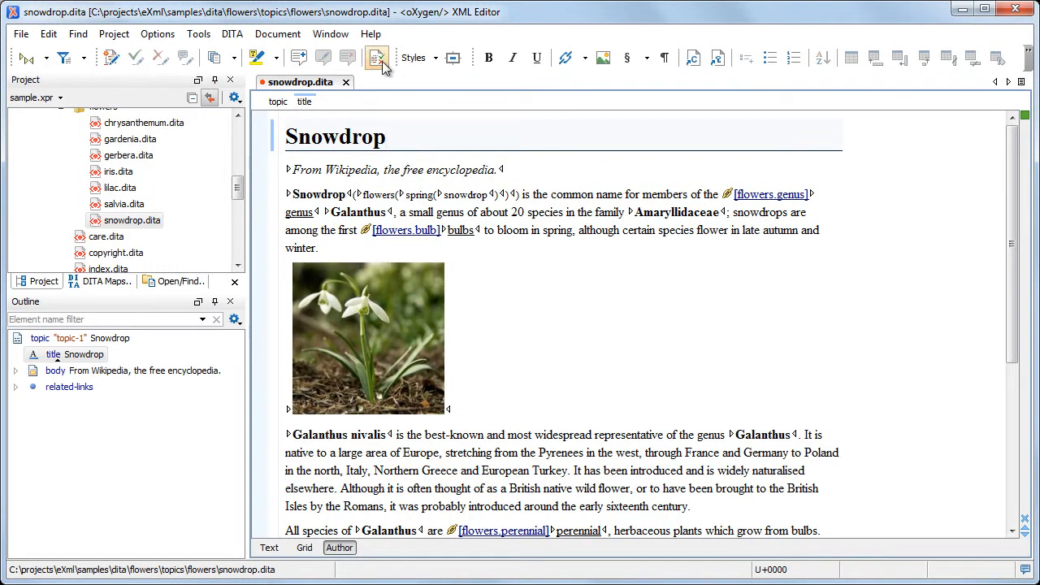
Step: Reset the Editor perspective toolbars to their defaults from the Styles toolbar menu
right_click(376, 58)
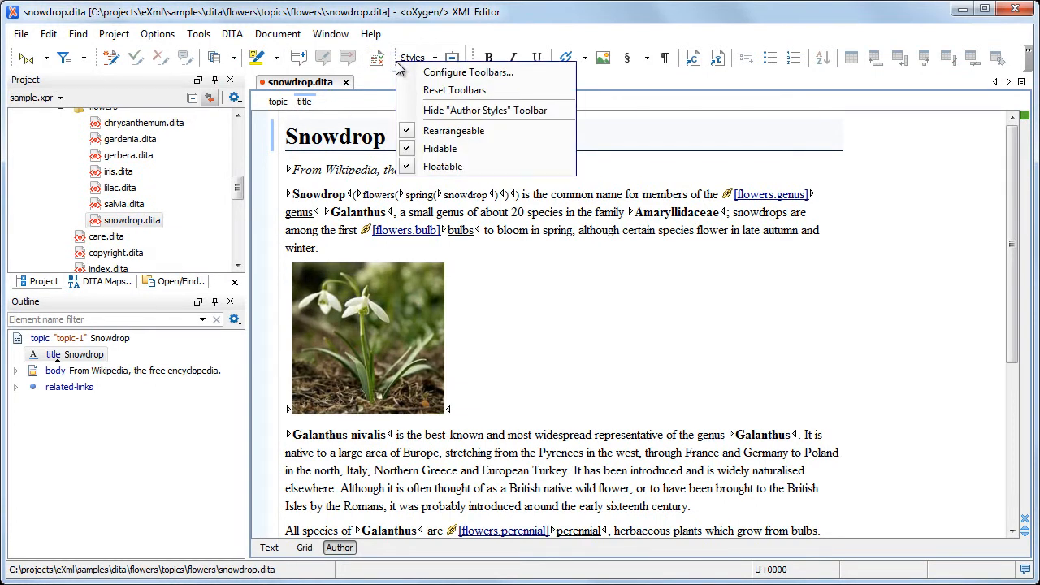
mouse_move(455, 89)
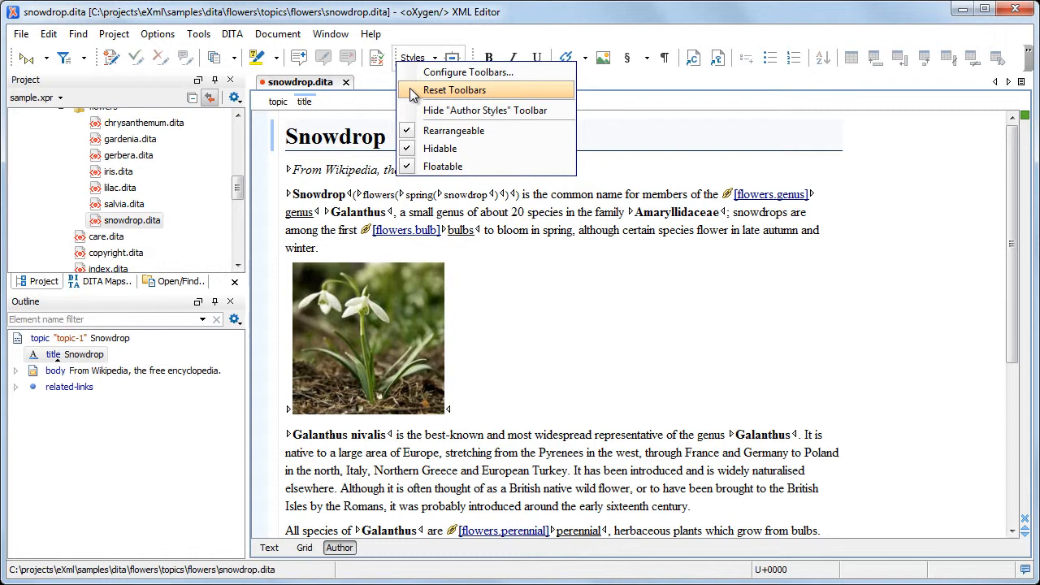
click(454, 90)
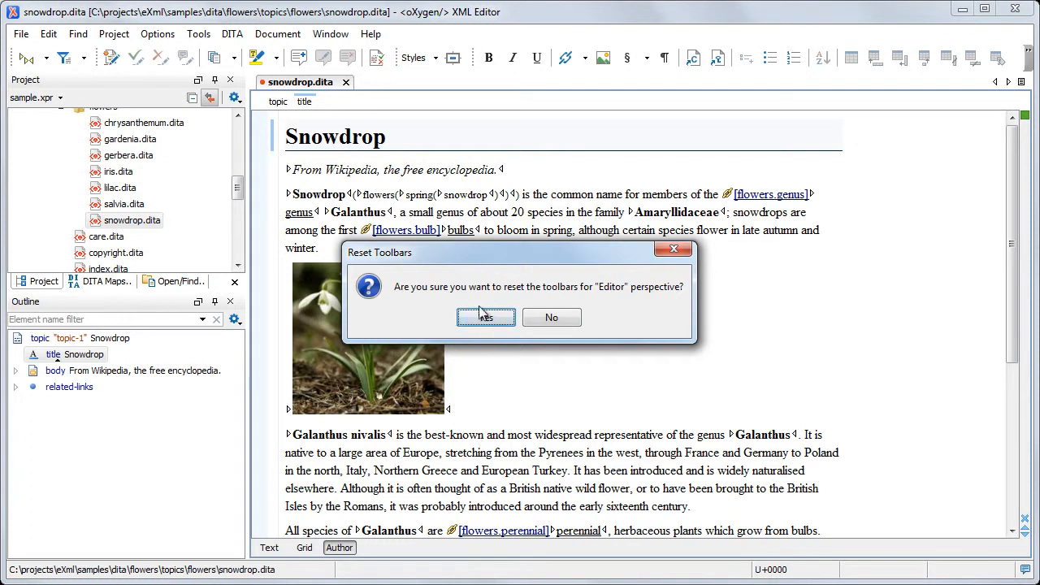
click(486, 316)
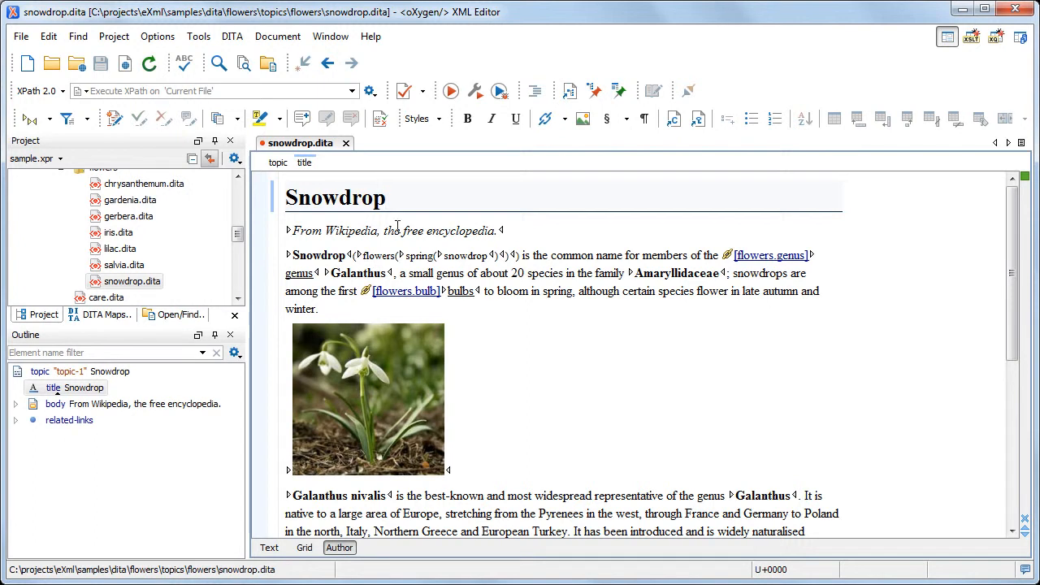
Step: Reset the window layout with Window > Reset Layout and confirm
click(330, 35)
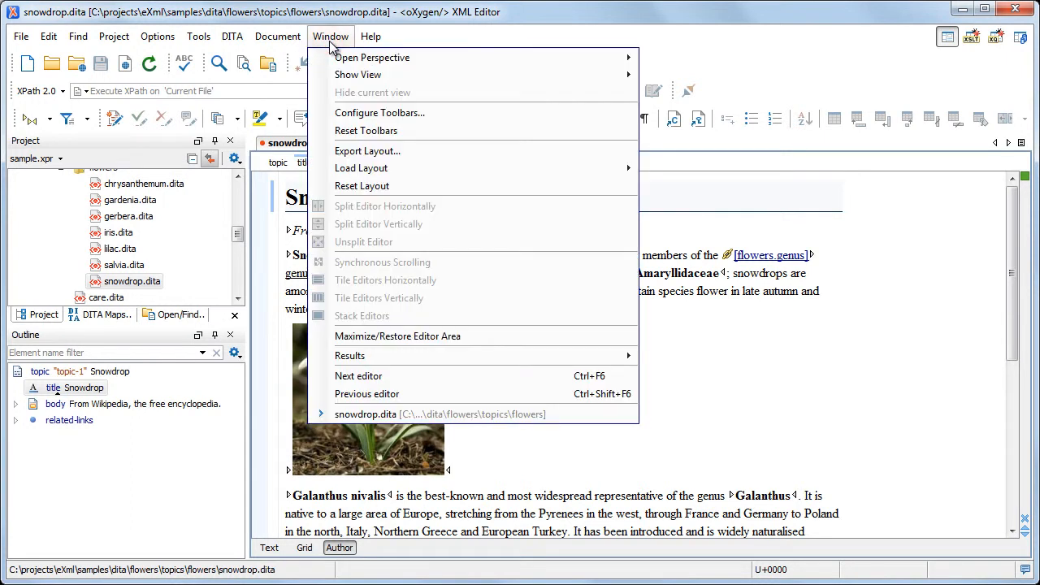
mouse_move(362, 185)
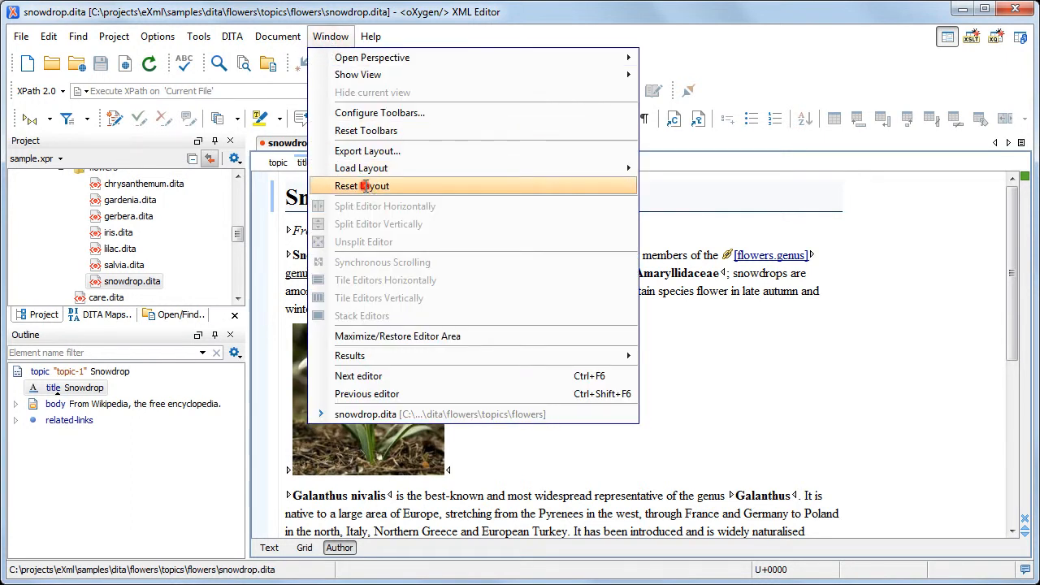
click(361, 185)
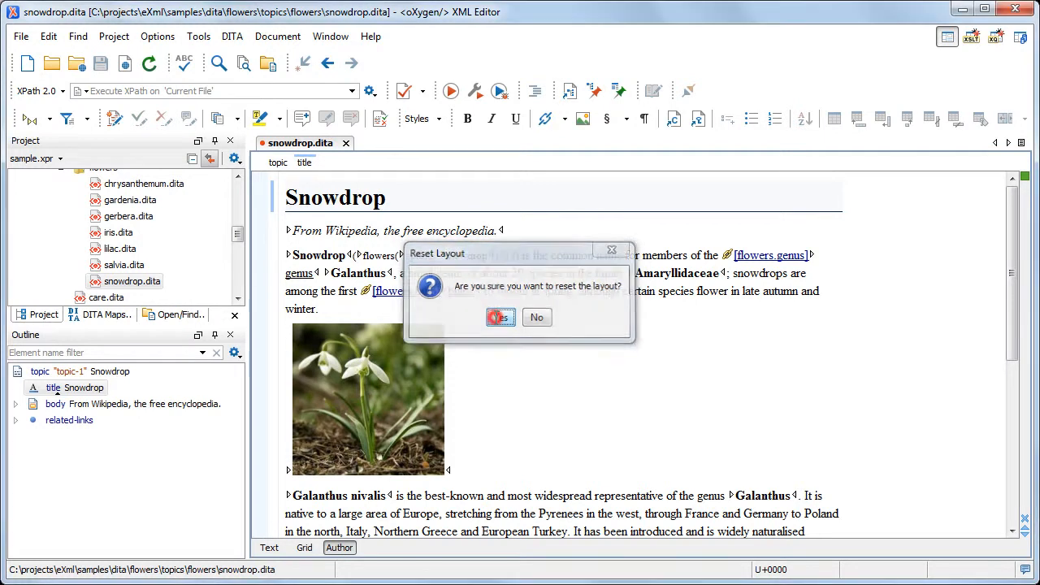
click(500, 317)
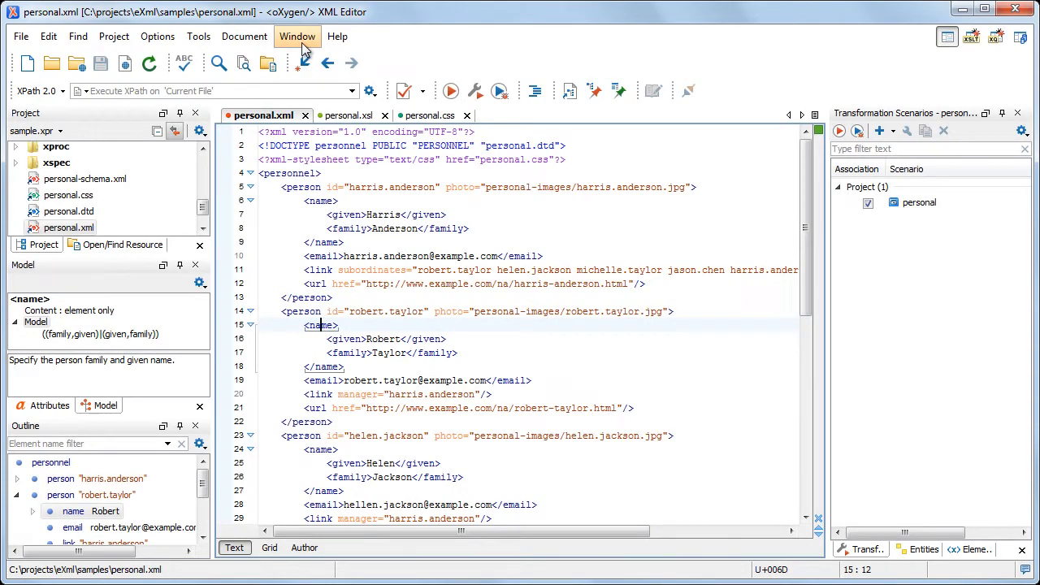
click(298, 36)
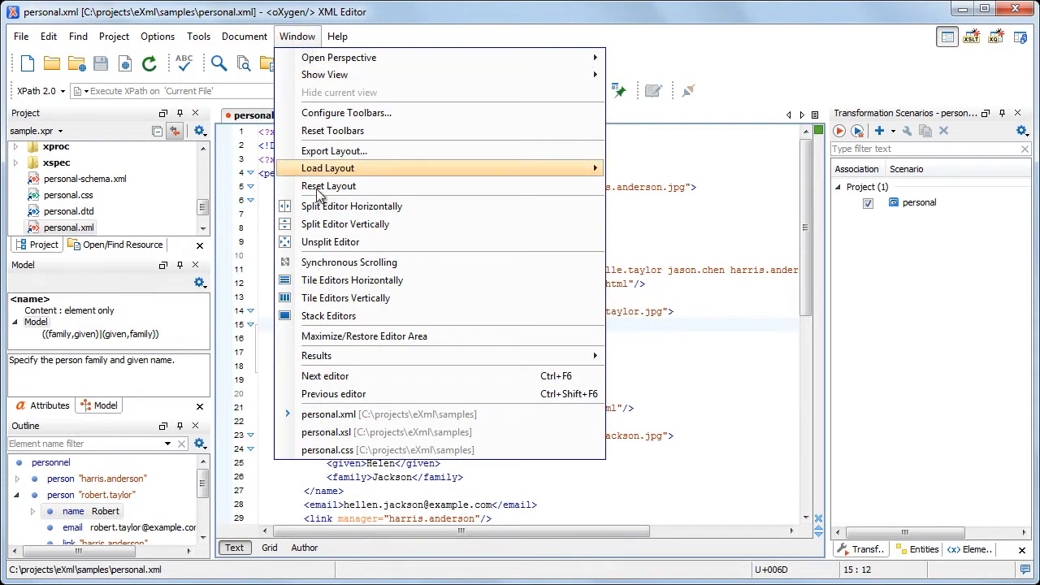
click(352, 279)
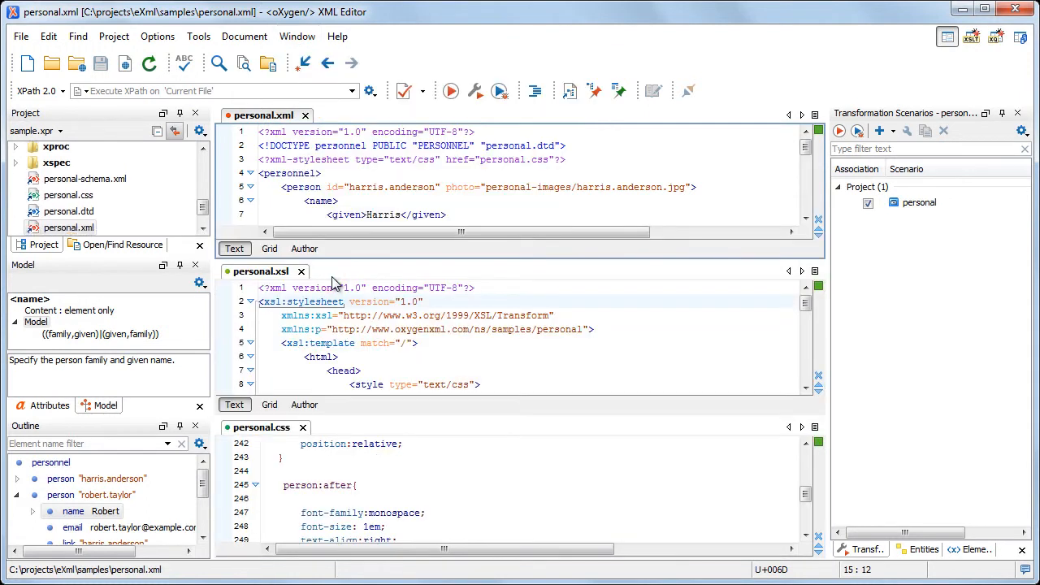
click(297, 35)
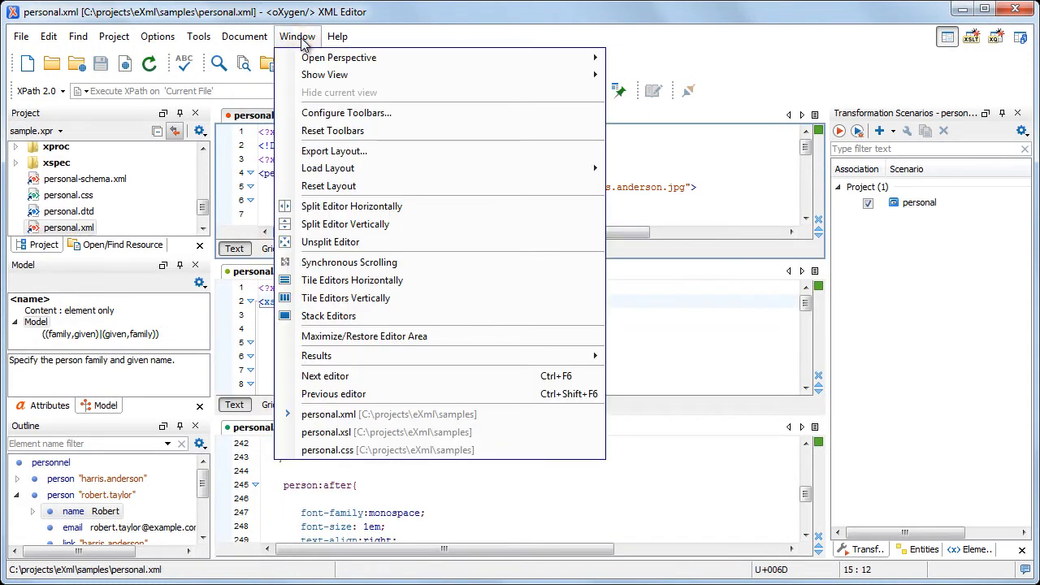
click(345, 297)
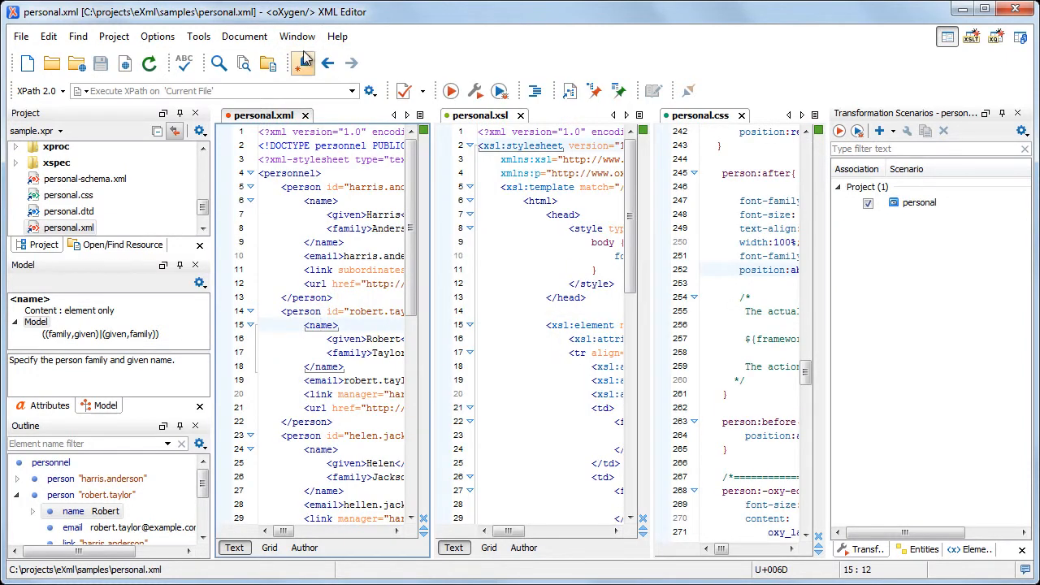
click(297, 36)
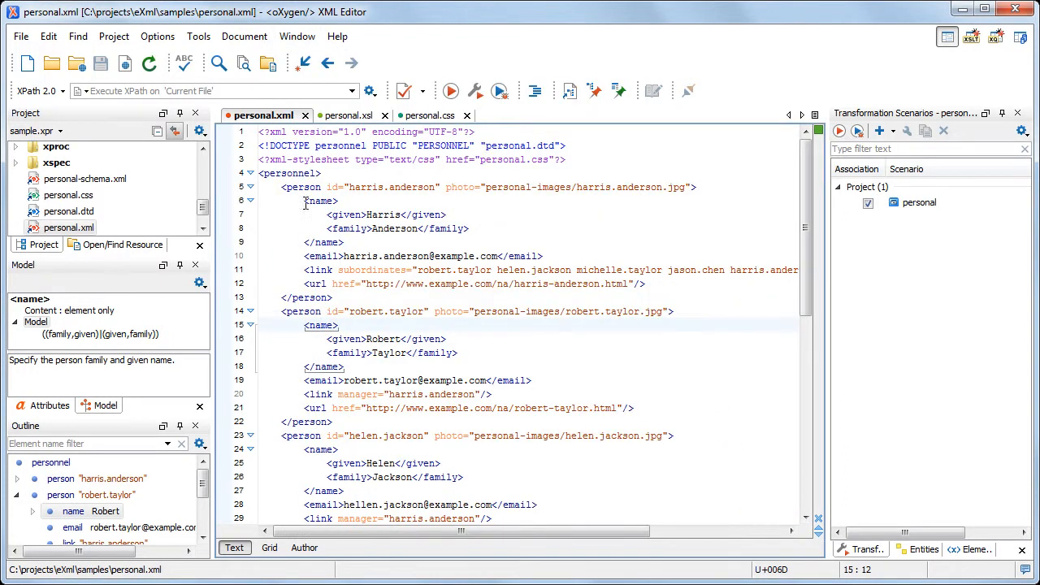
mouse_move(776, 390)
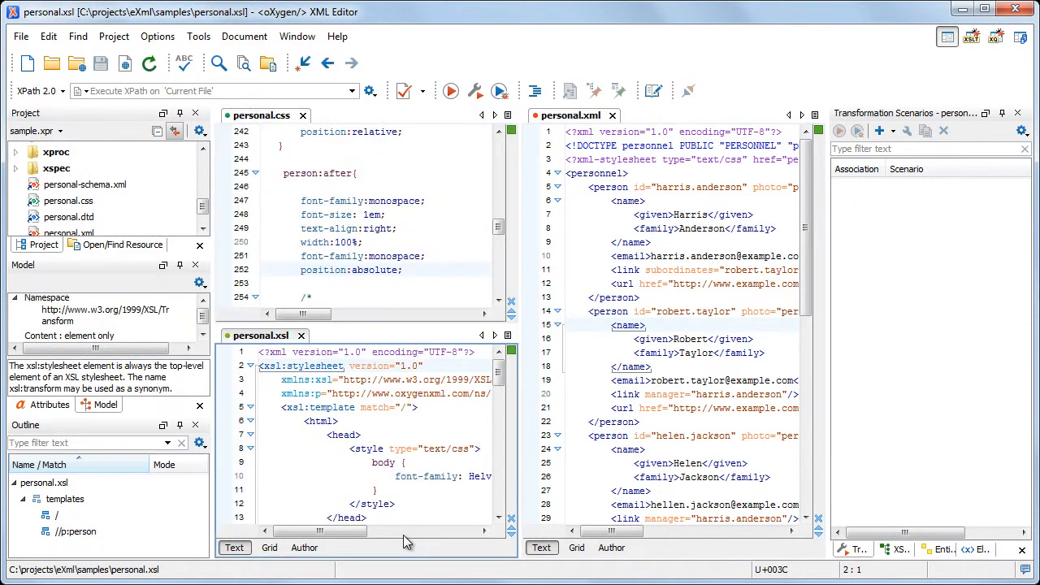
Step: Bring personal.css to the front as the first editor tab
click(298, 35)
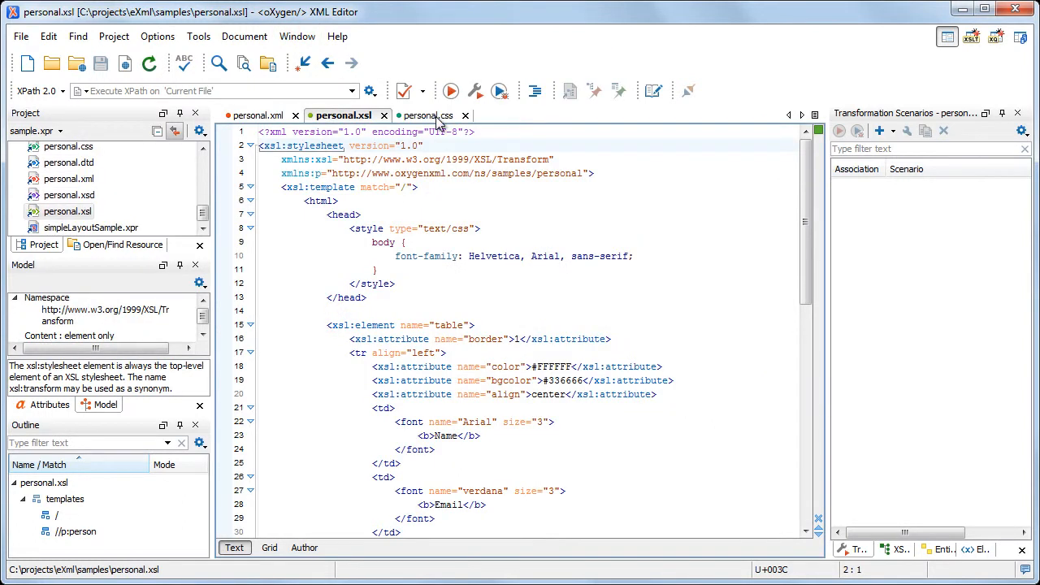
click(423, 114)
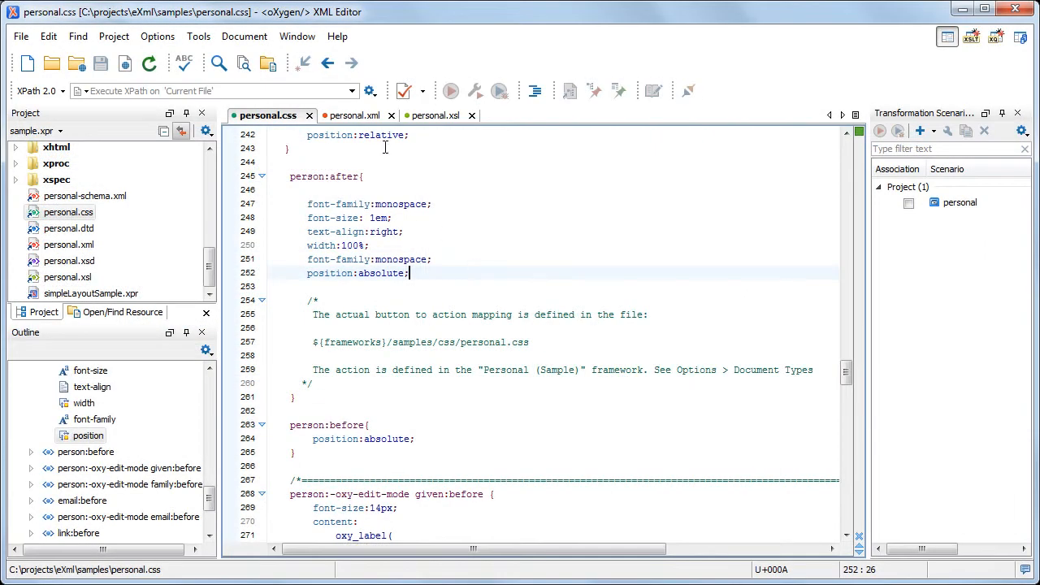
Step: Select personal.xml, apply a layout with transformation output below, and focus its text
click(351, 114)
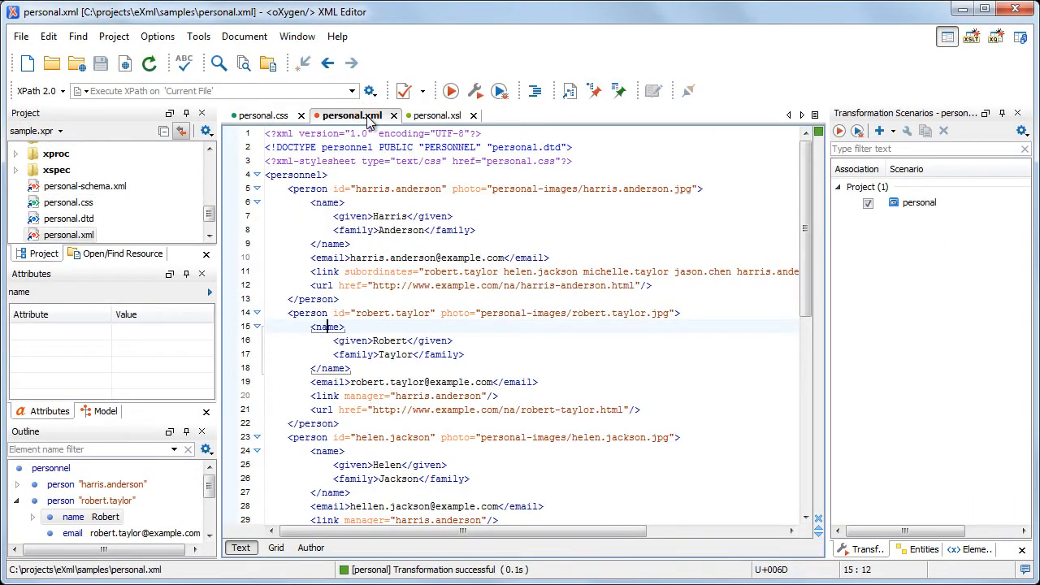
click(451, 90)
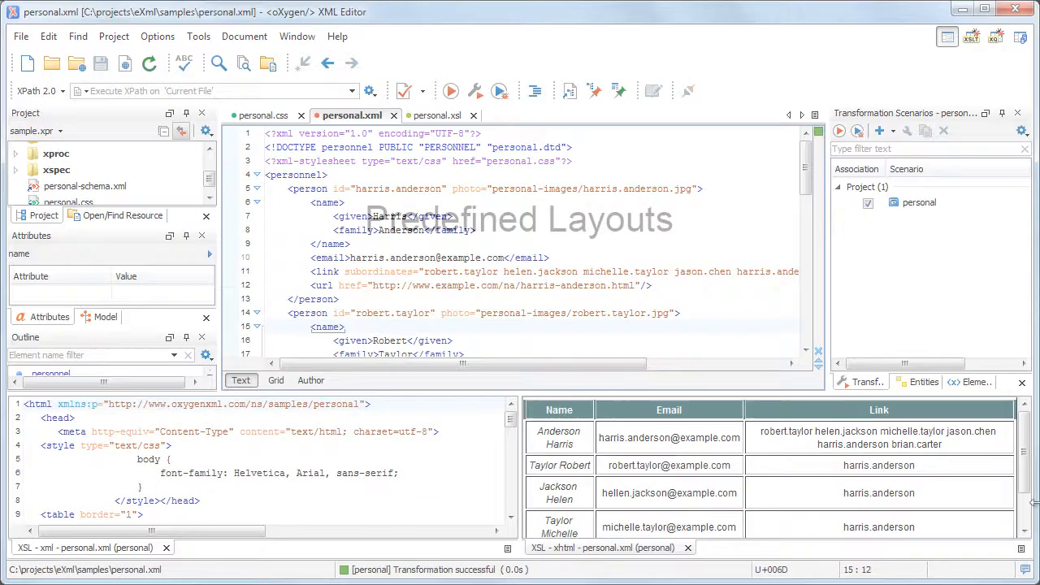
click(390, 257)
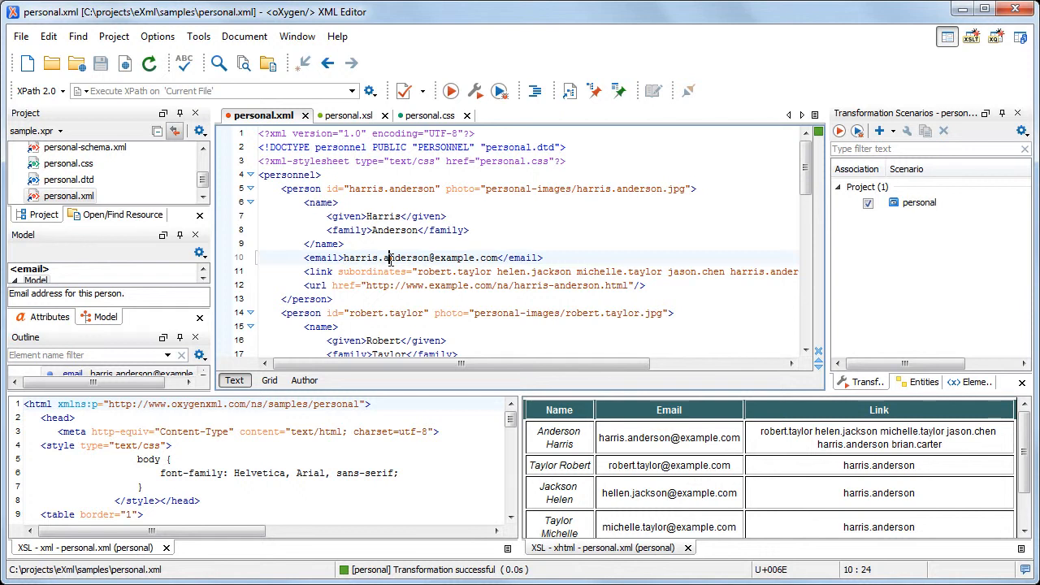
Step: Export the layout as myLayout.layout, then load myLayout.layout back
click(297, 35)
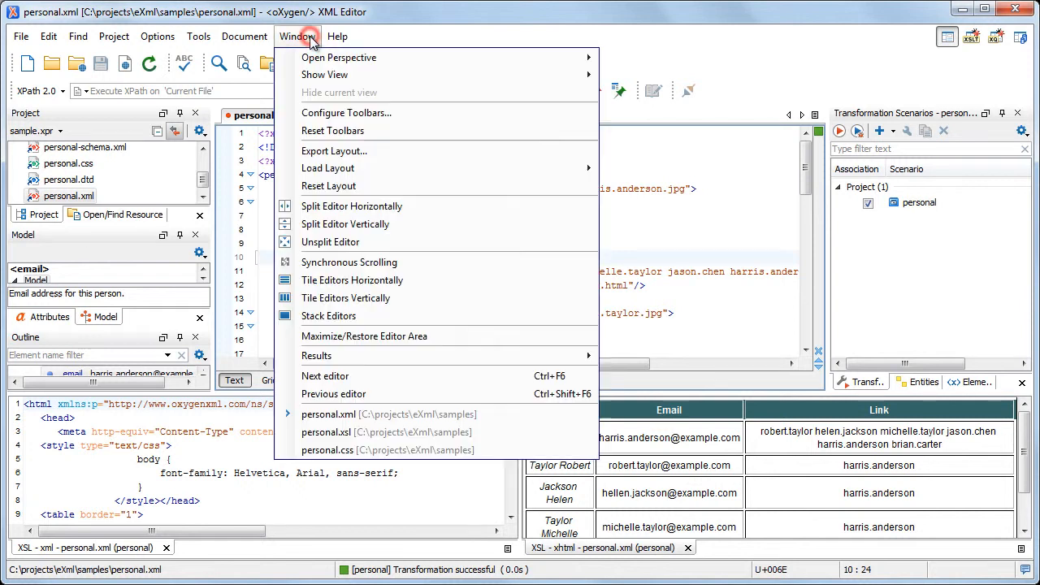
click(334, 150)
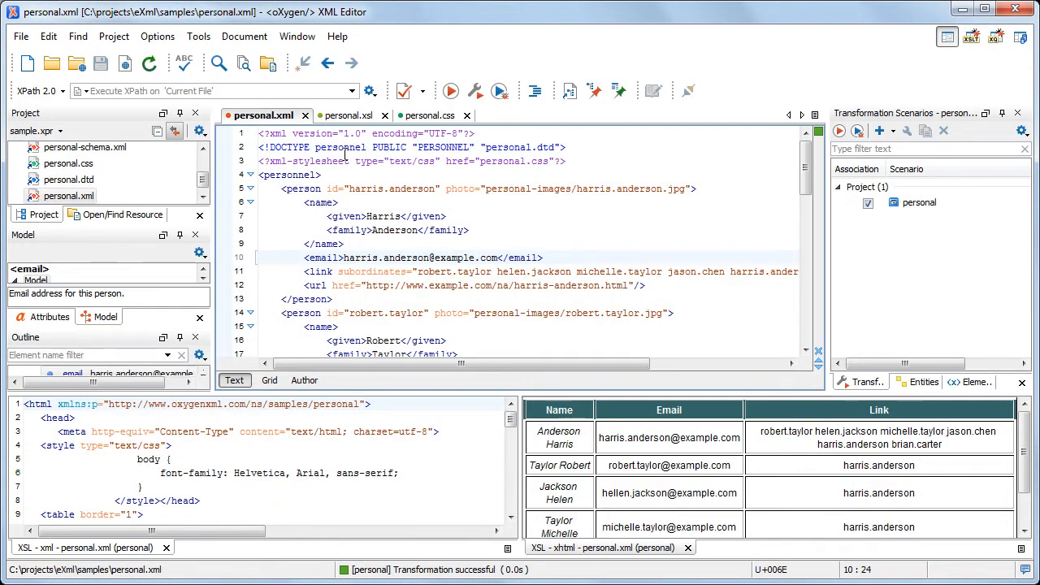
click(297, 36)
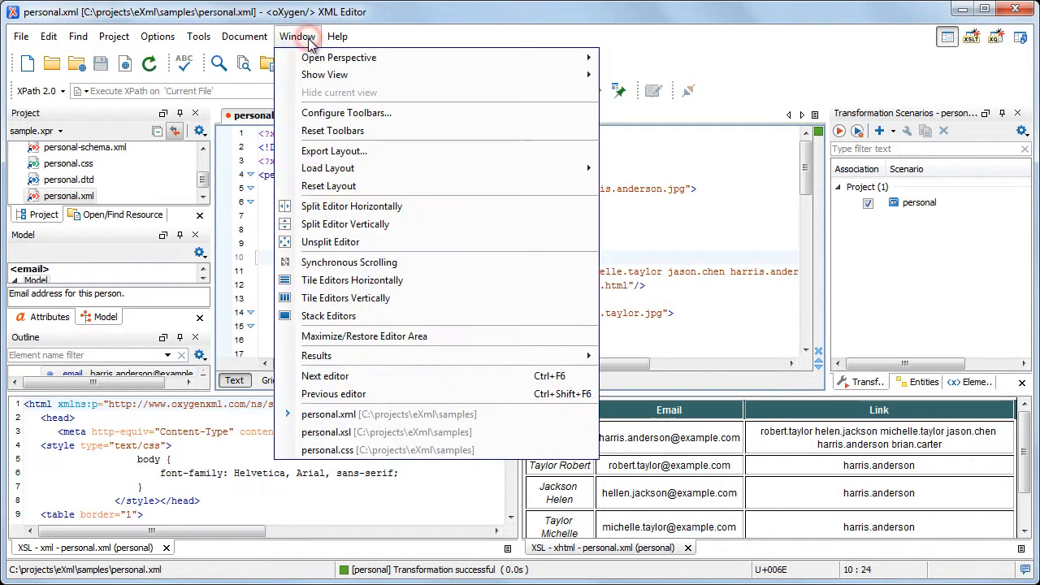
click(327, 168)
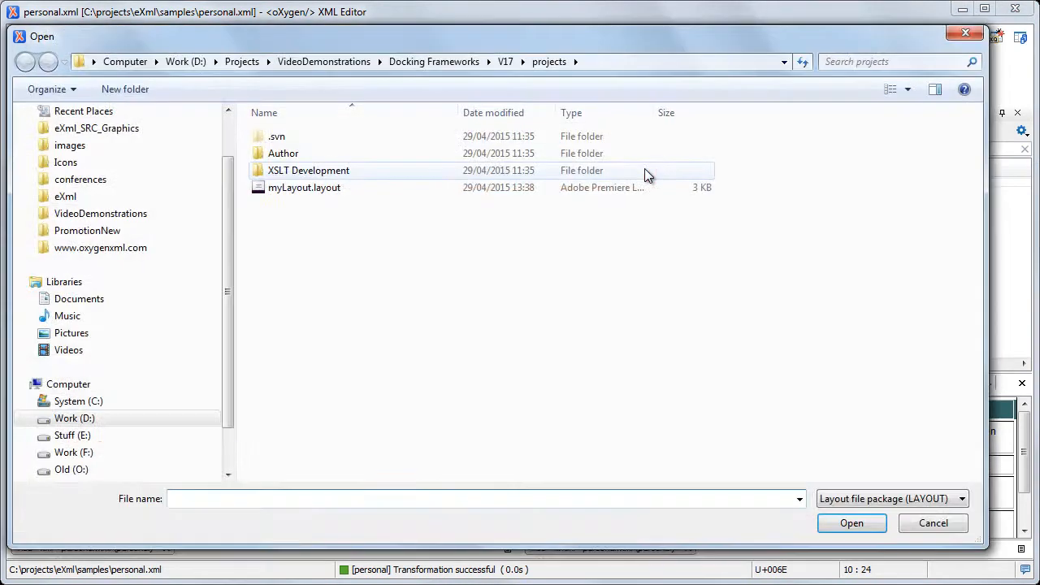
click(932, 522)
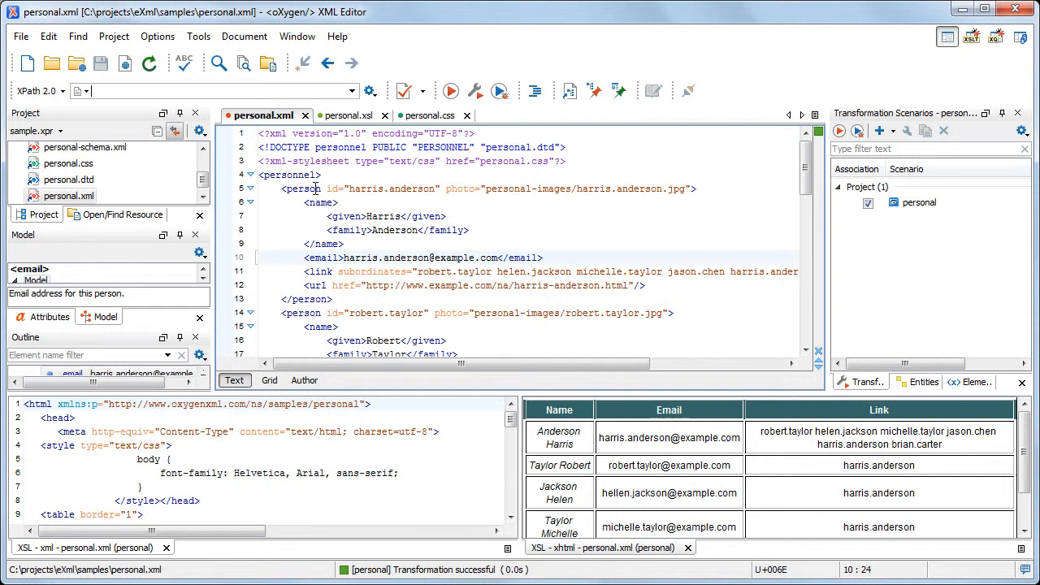
Step: Enable 'Remember layout changes for each project' in the Application Layout preferences and confirm
click(157, 36)
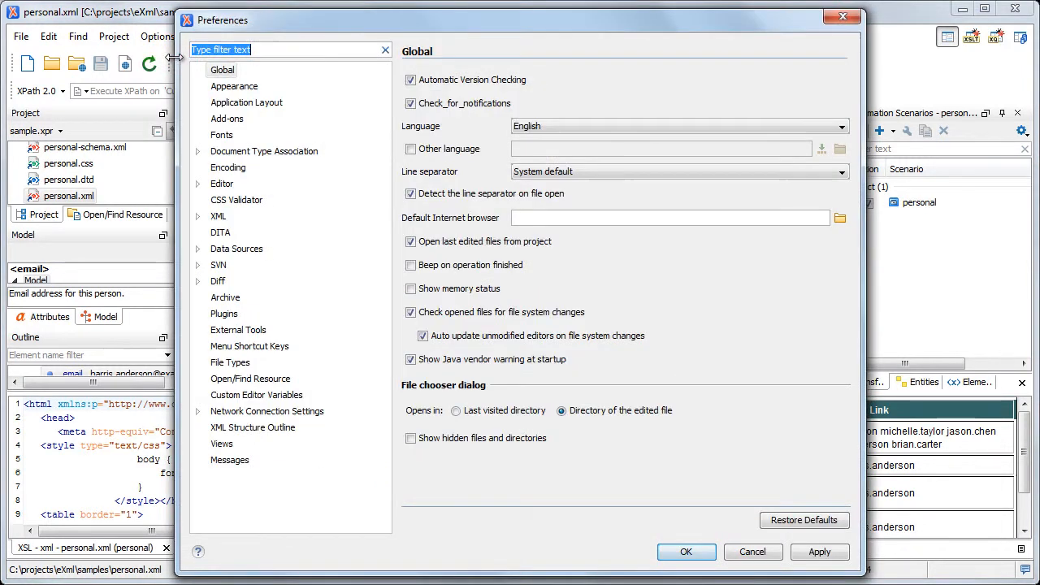
click(247, 101)
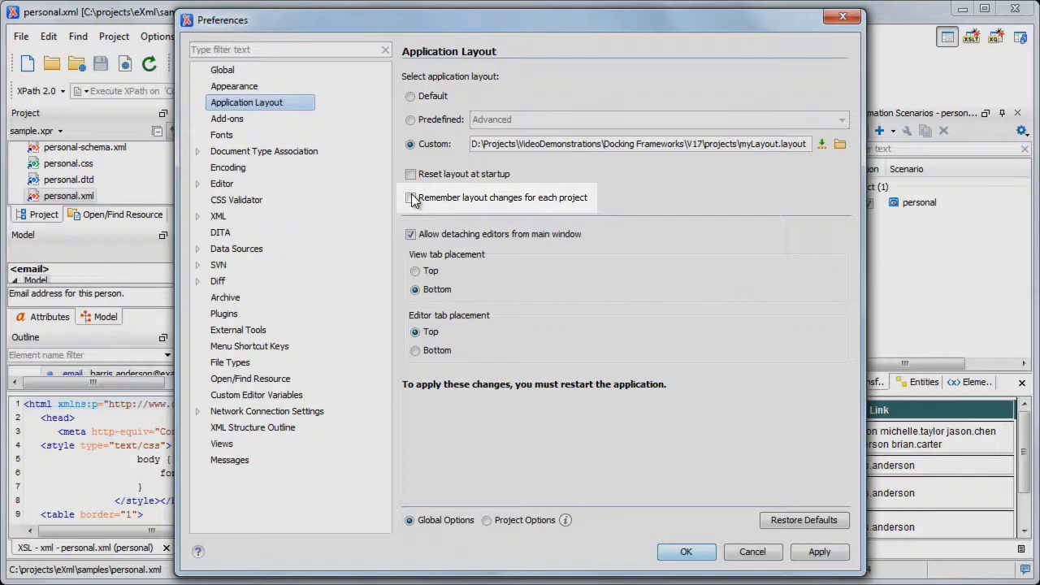
click(410, 197)
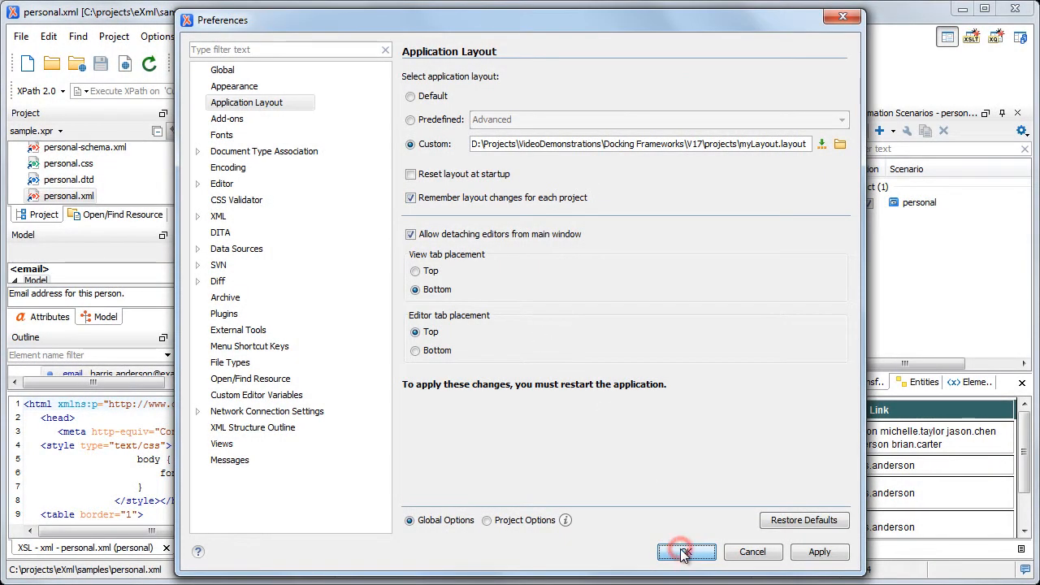
click(687, 552)
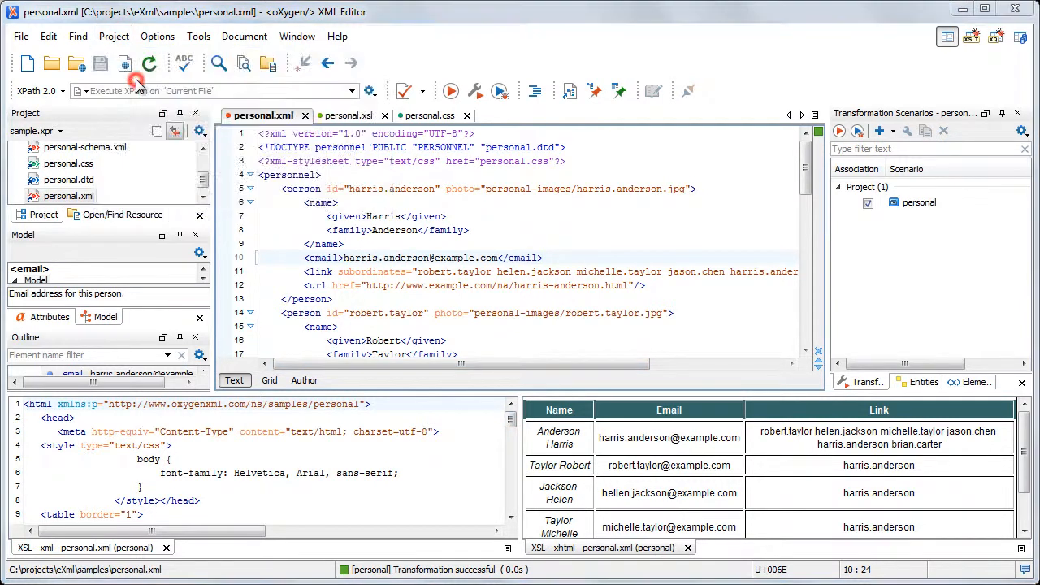
Step: Open the XSLTDevelopment.xpr project, then the XMLAuthoring.xpr project
click(51, 64)
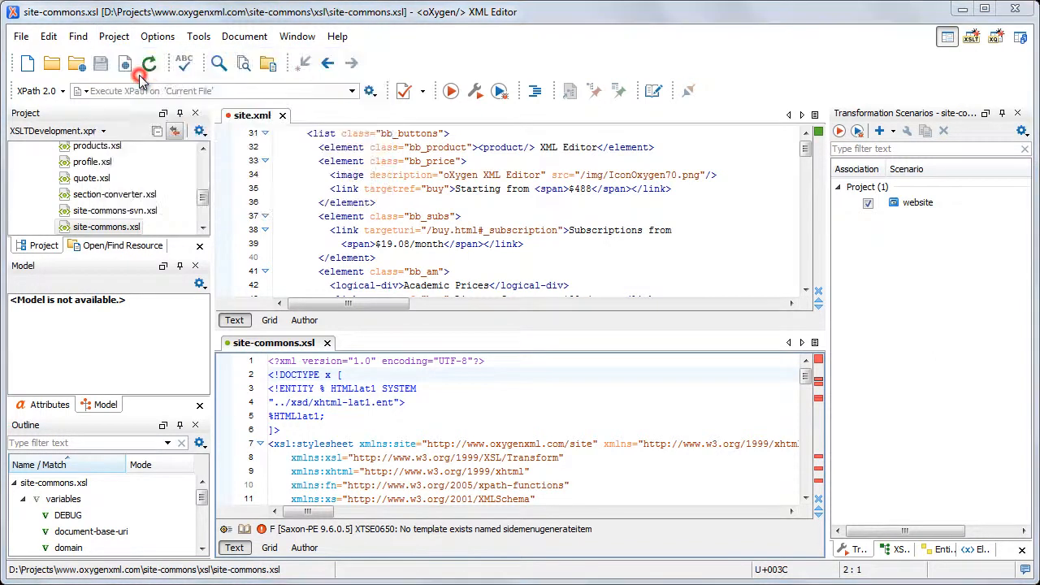
click(51, 62)
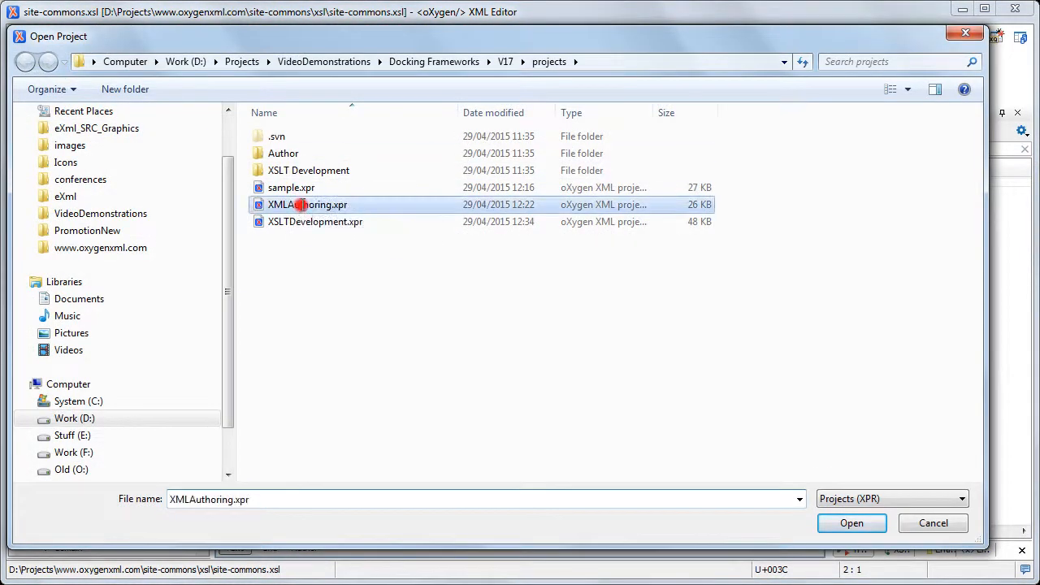
click(852, 523)
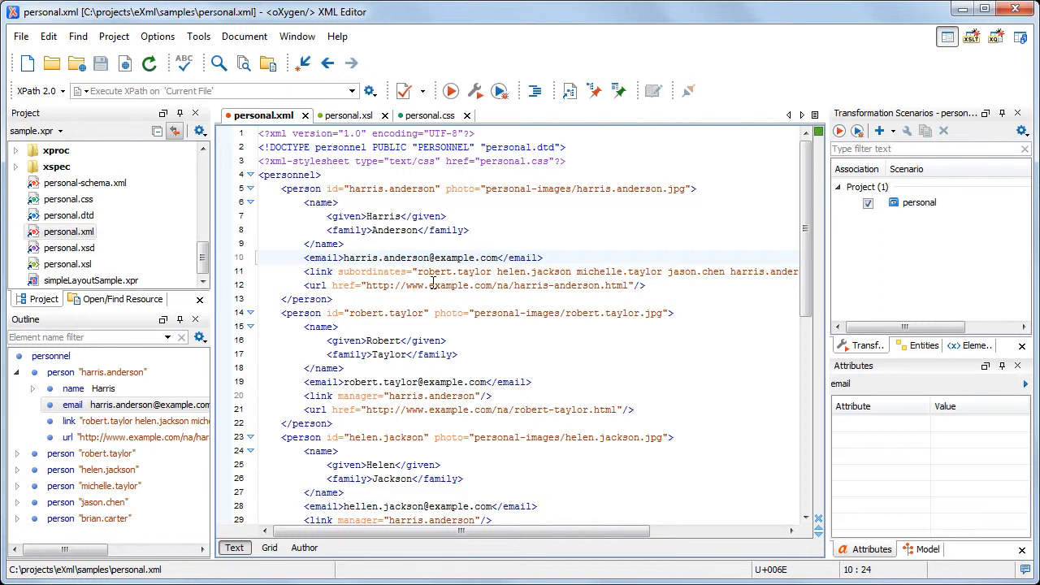
Step: Select the Graphite theme in Appearance preferences and acknowledge the restart notice
click(157, 36)
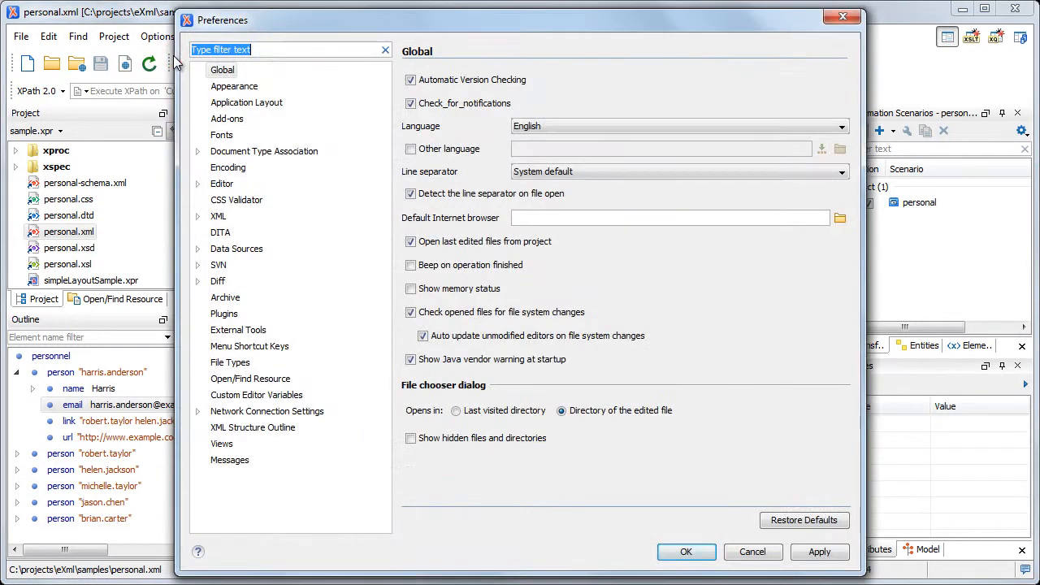
click(234, 87)
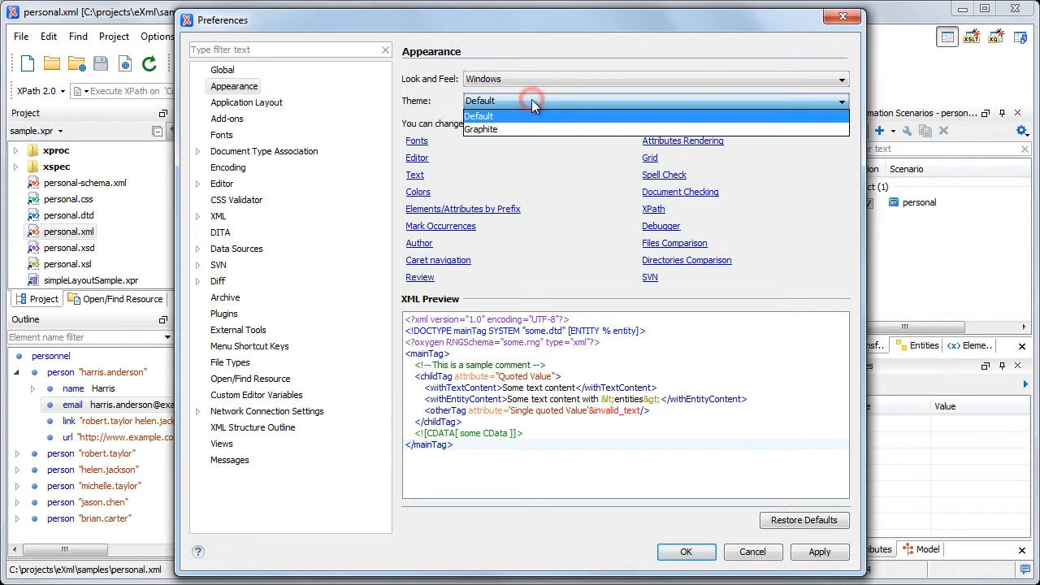
mouse_move(520, 130)
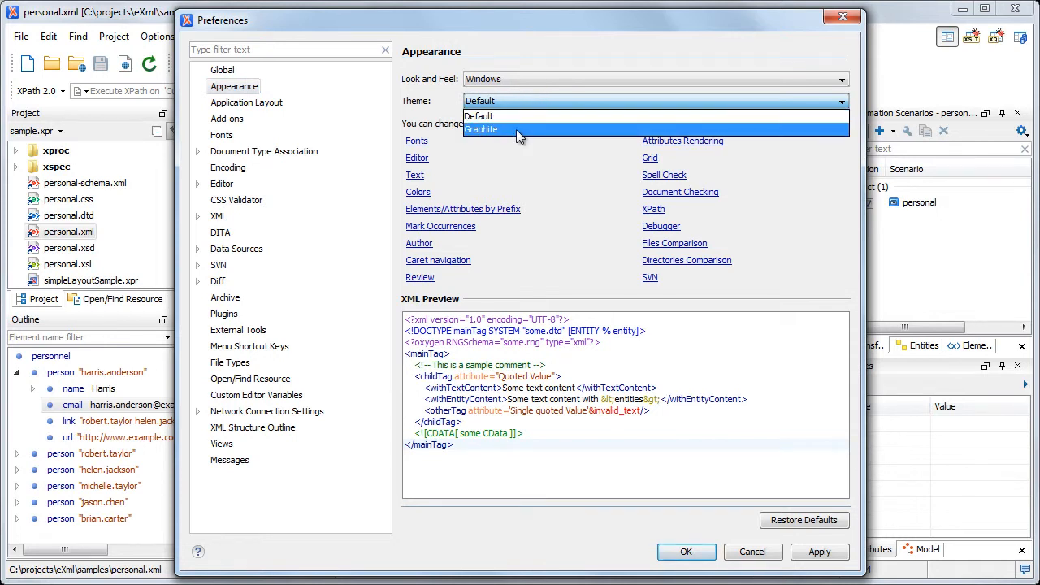
click(482, 129)
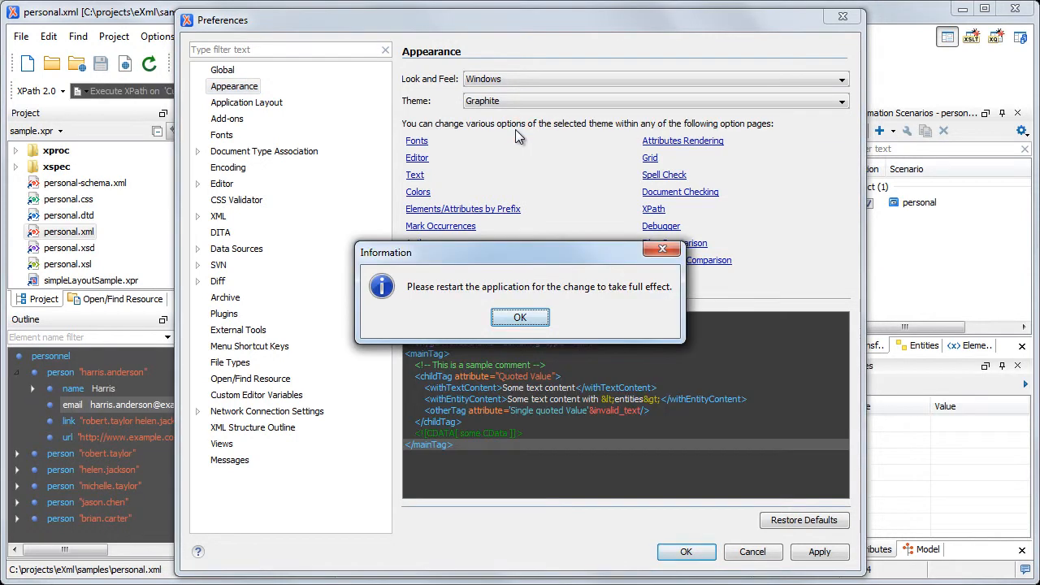
click(519, 317)
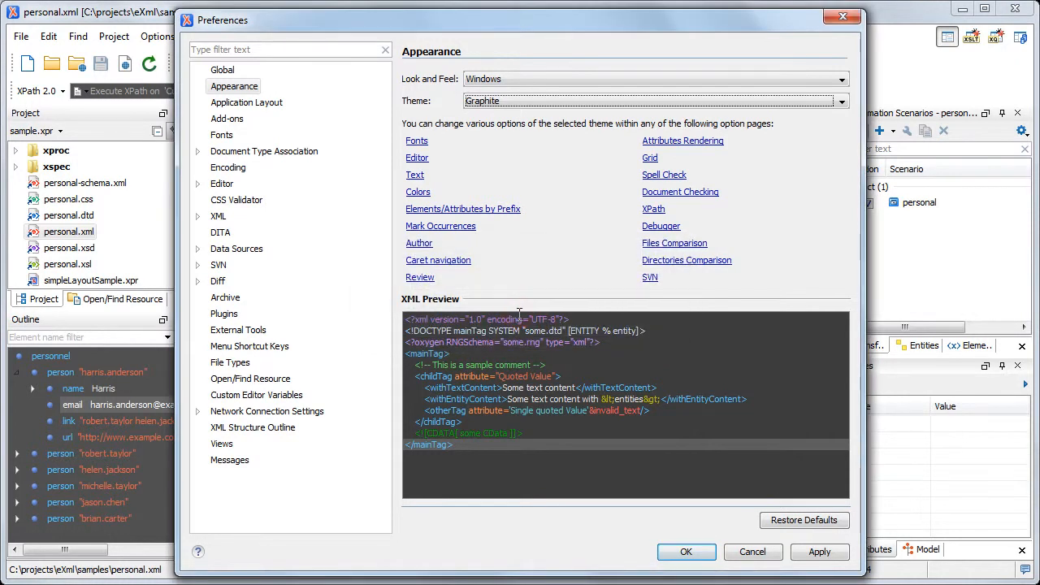